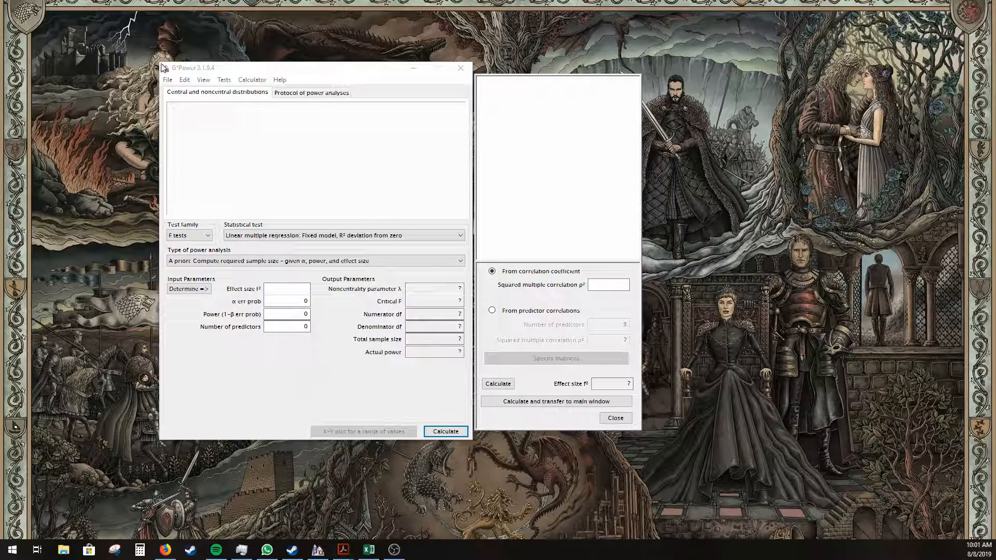
mouse_move(101, 173)
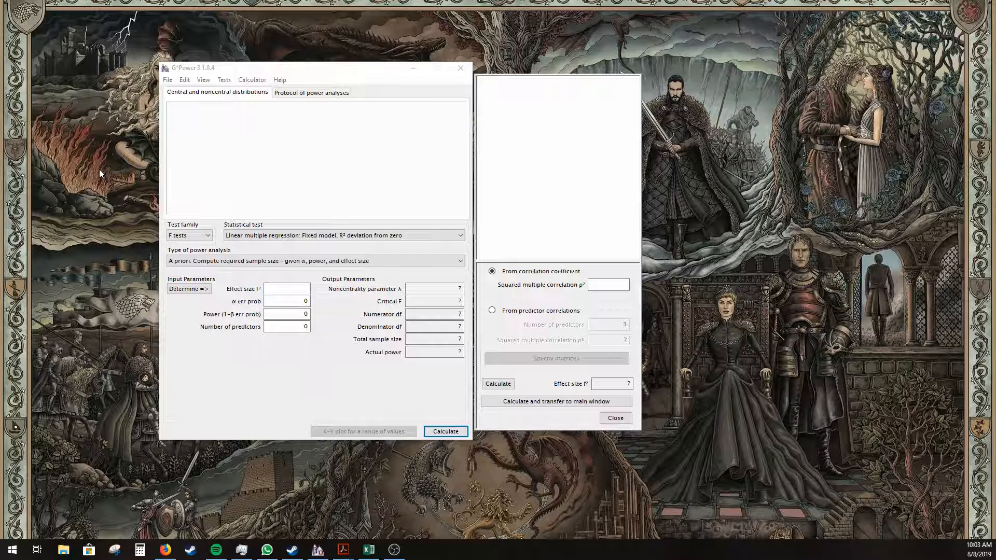
mouse_move(374, 50)
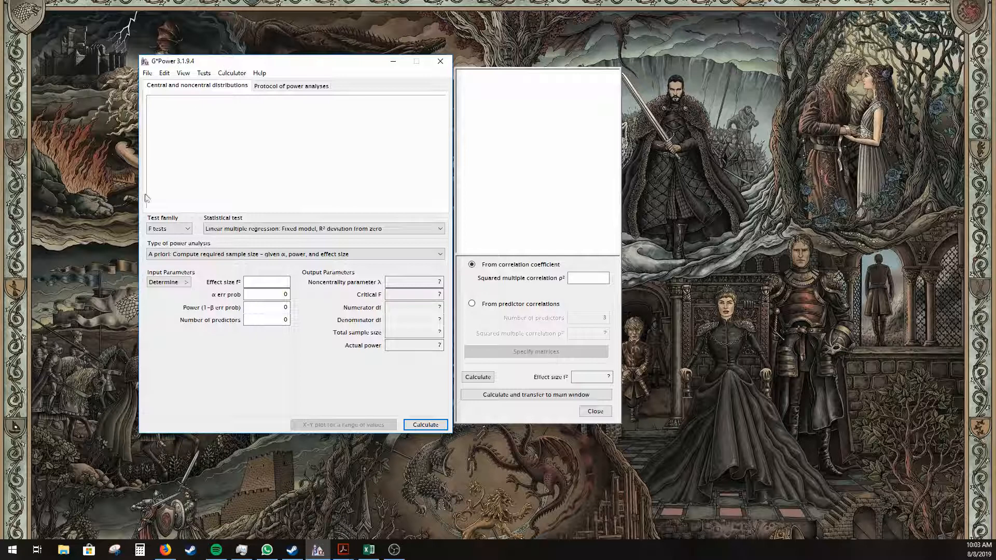
Keep F tests selected as the test family
click(169, 228)
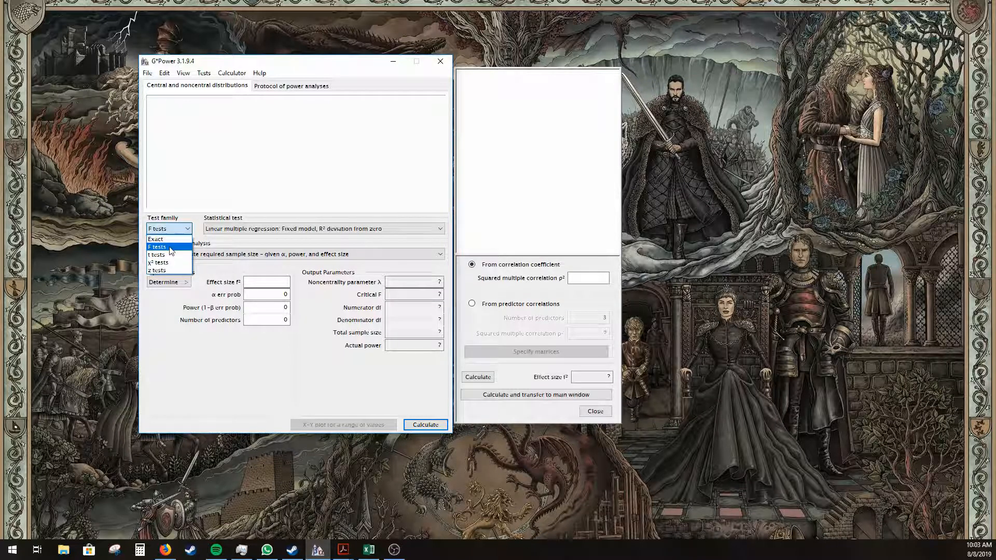
click(157, 247)
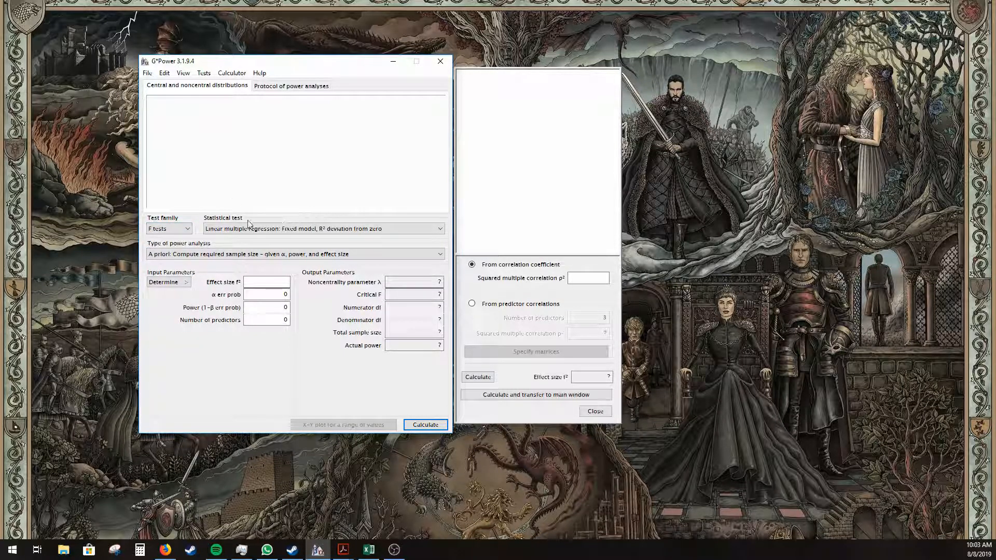
mouse_move(242, 240)
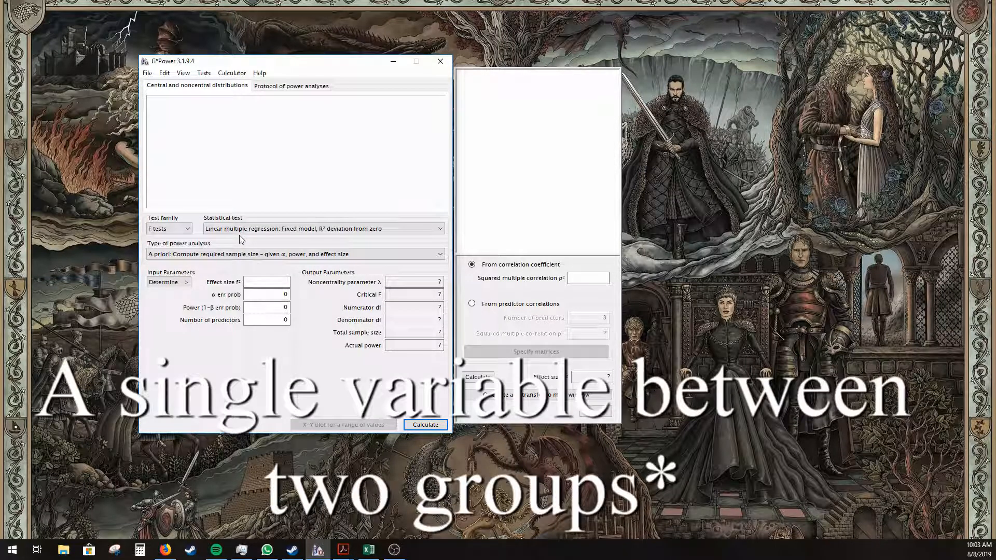
click(169, 228)
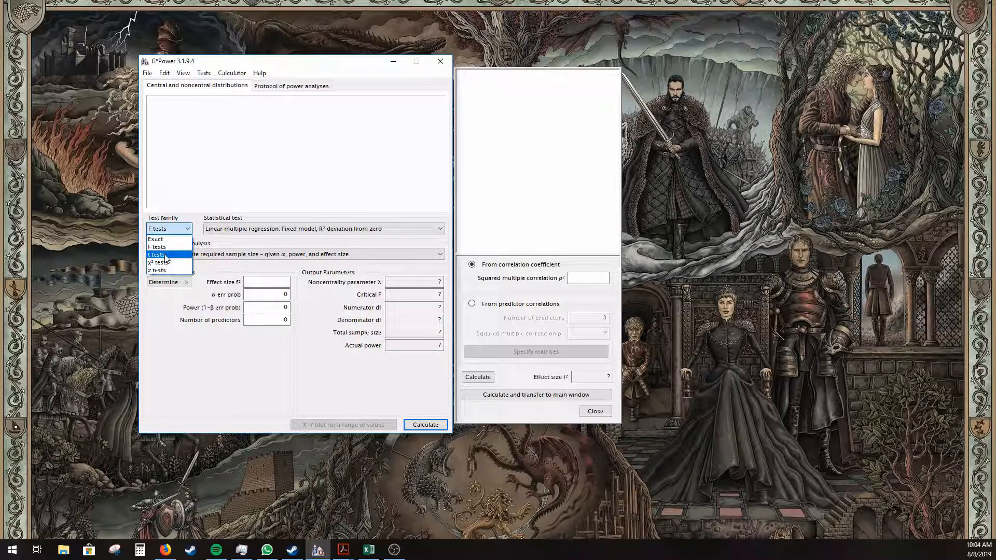
click(157, 247)
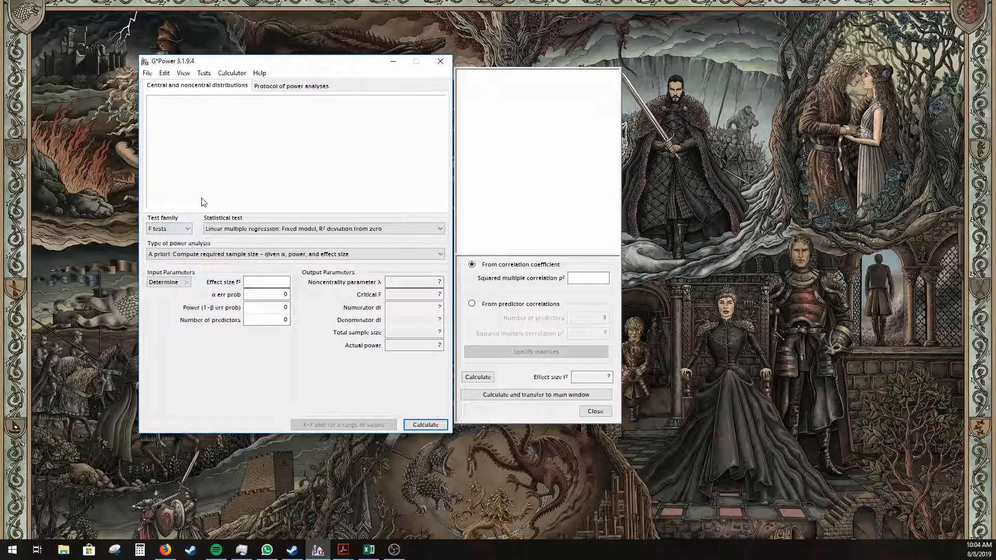
mouse_move(134, 250)
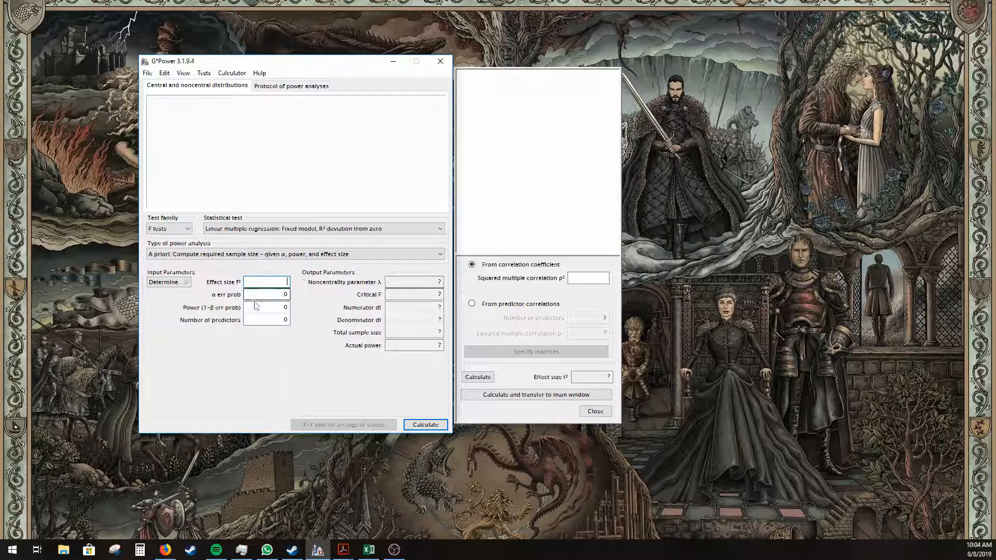
Enter alpha error probability .05 and power .8, then move to the predictors field
click(266, 294)
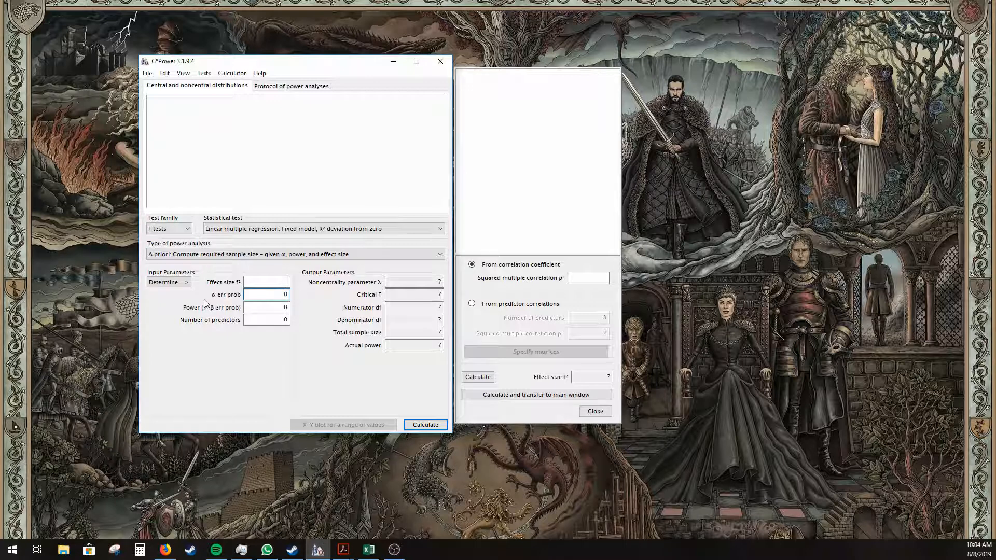
click(267, 293)
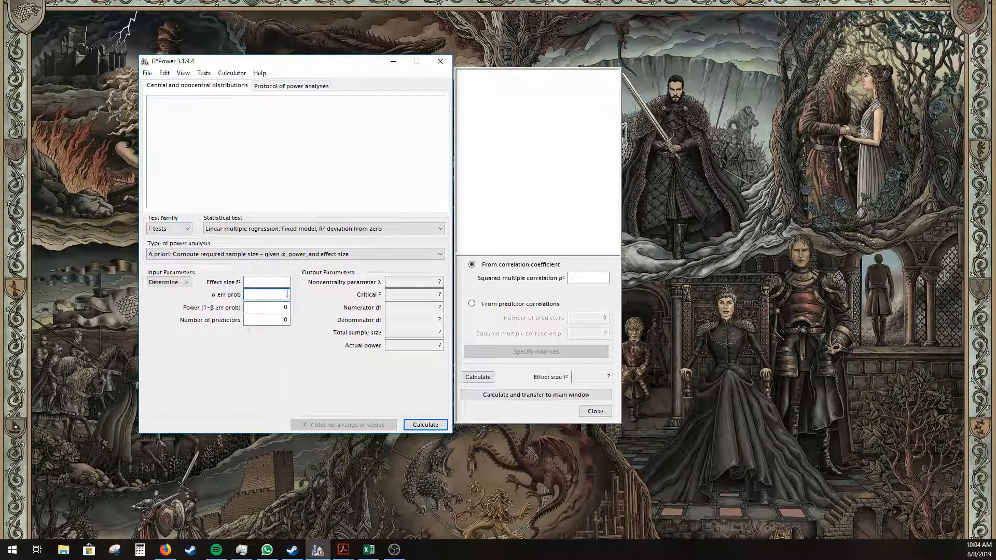
text(.05)
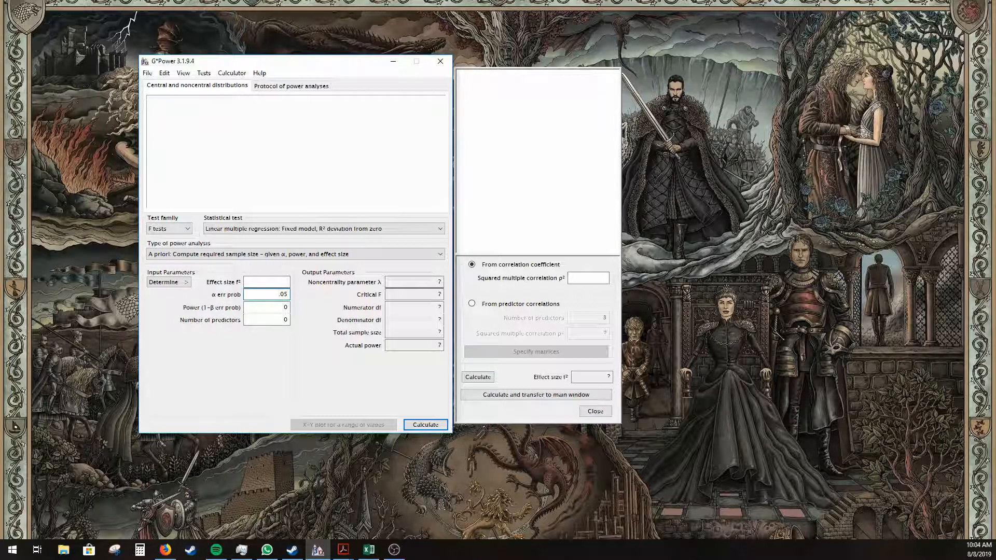
mouse_move(259, 346)
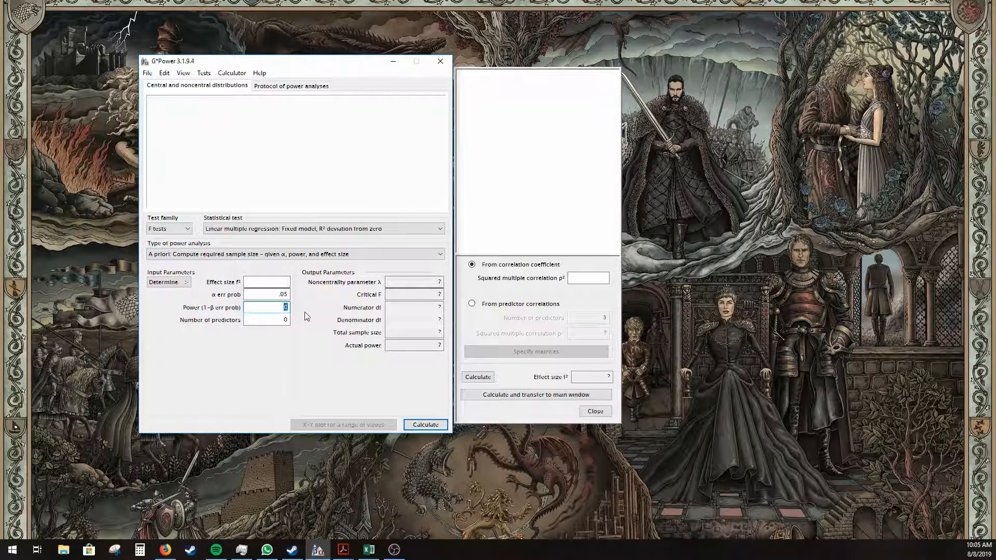
text(.8)
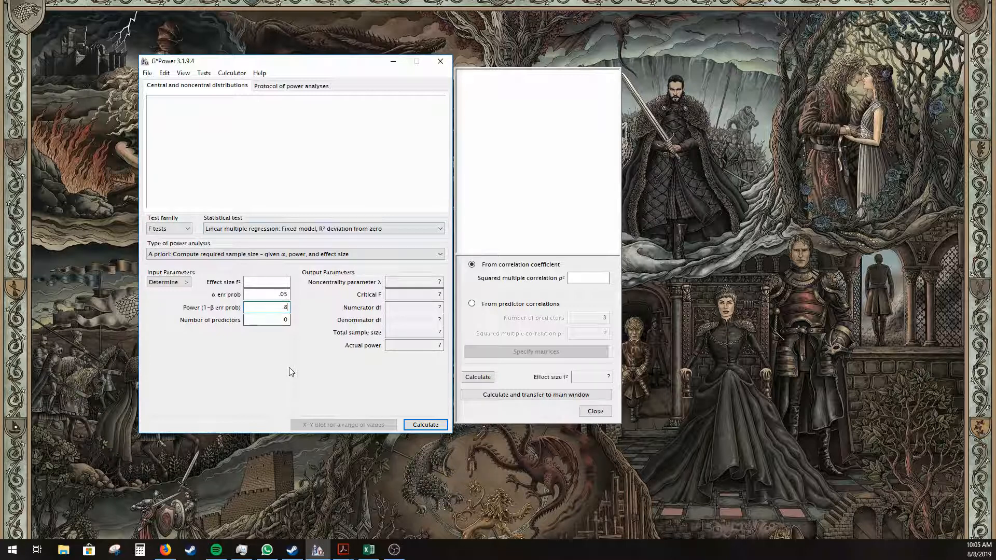
mouse_move(313, 337)
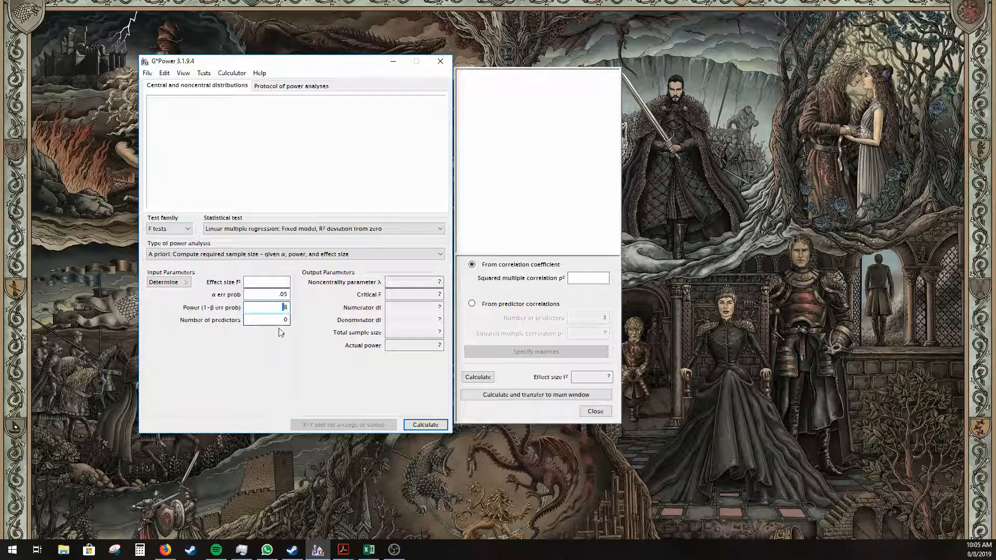
click(267, 319)
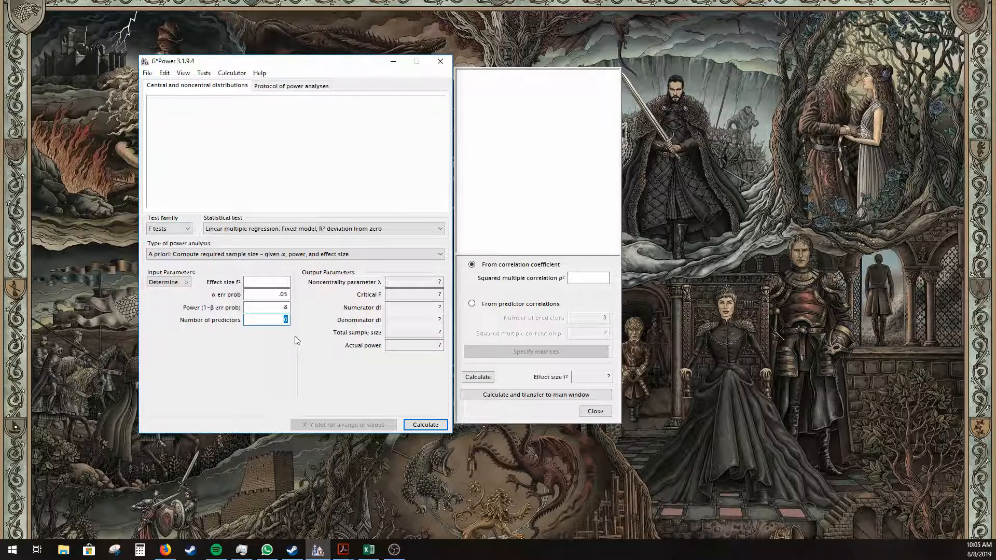
mouse_move(259, 373)
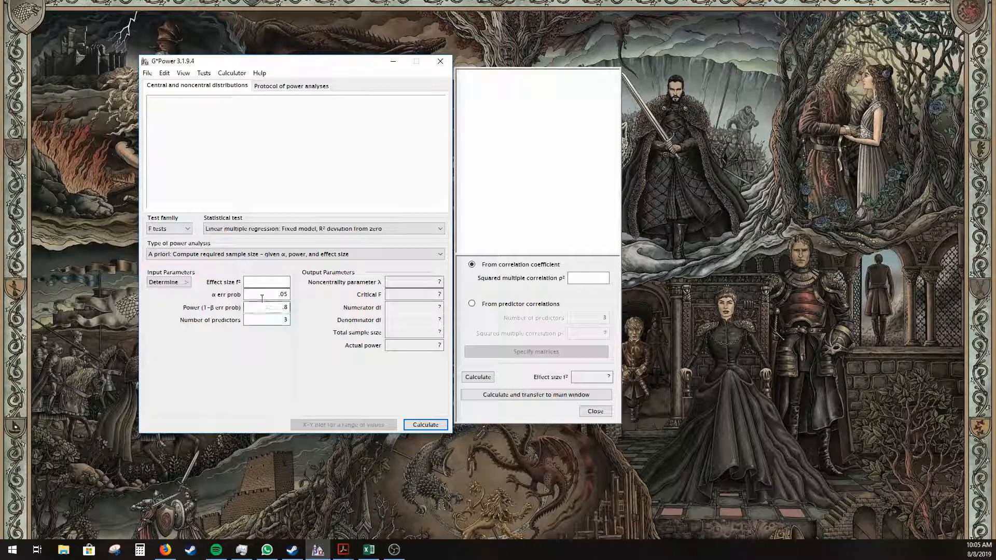
click(267, 281)
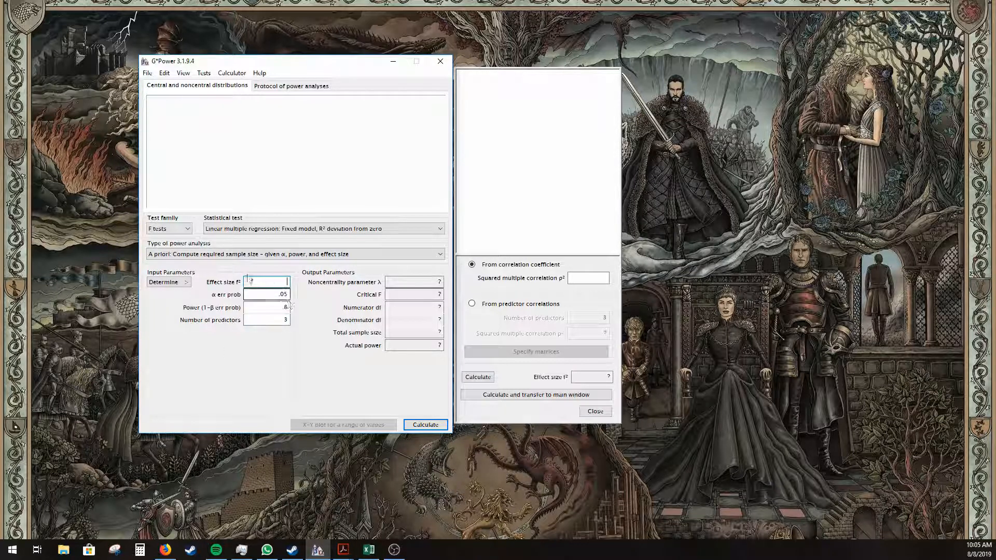
mouse_move(266, 282)
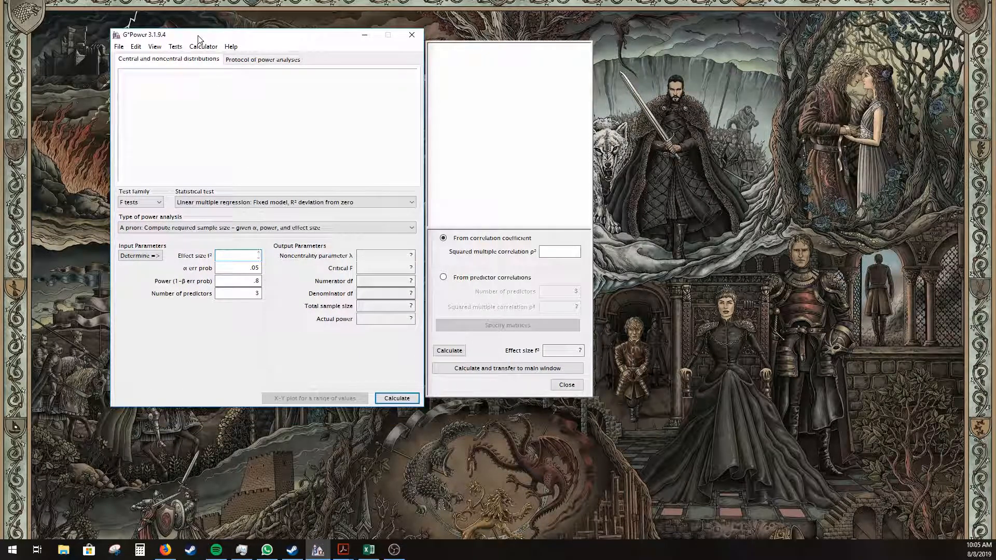
click(236, 256)
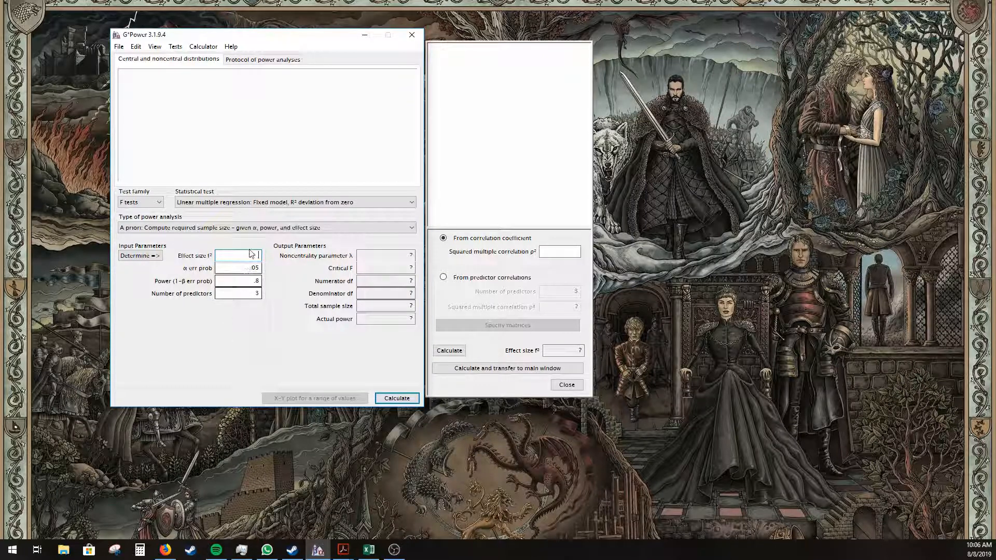
mouse_move(240, 255)
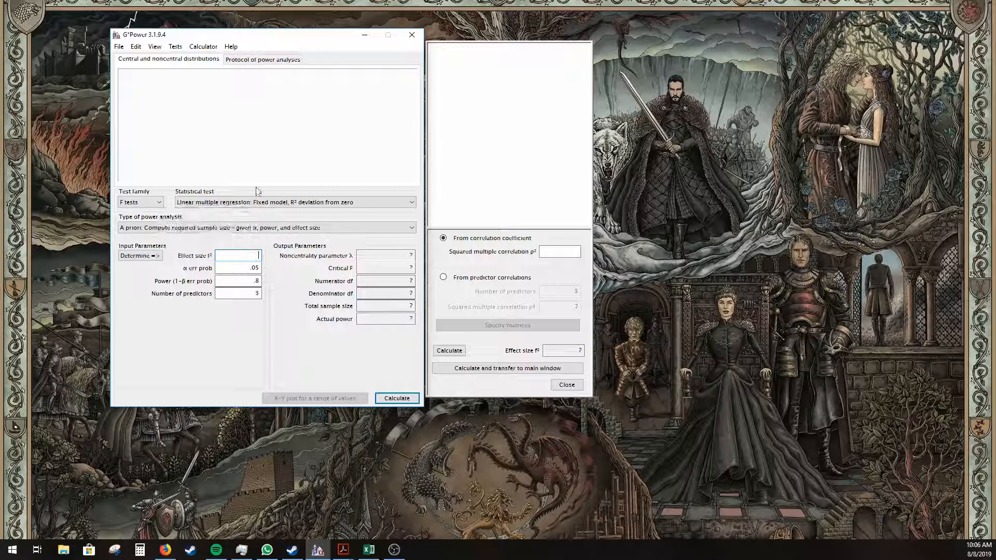
mouse_move(222, 313)
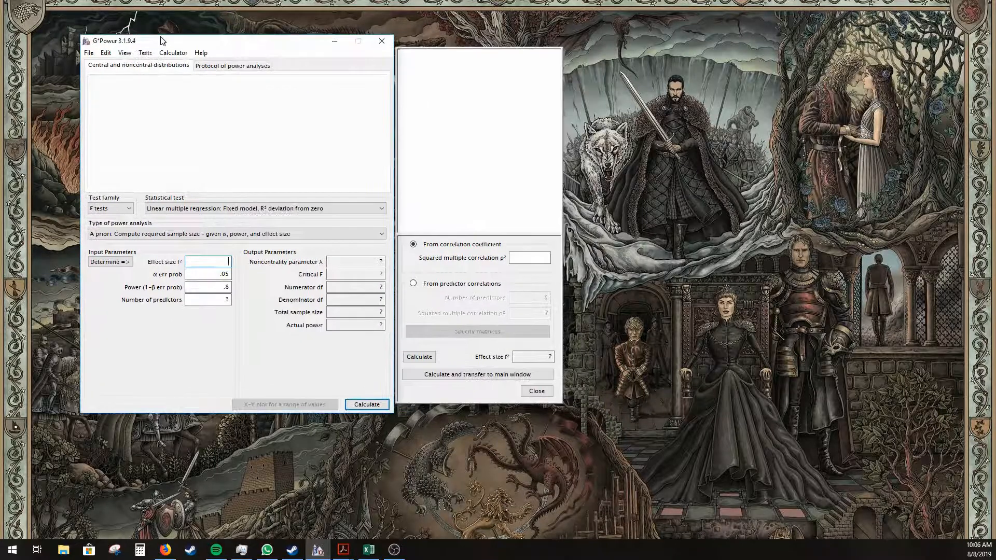
drag(114, 41, 128, 43)
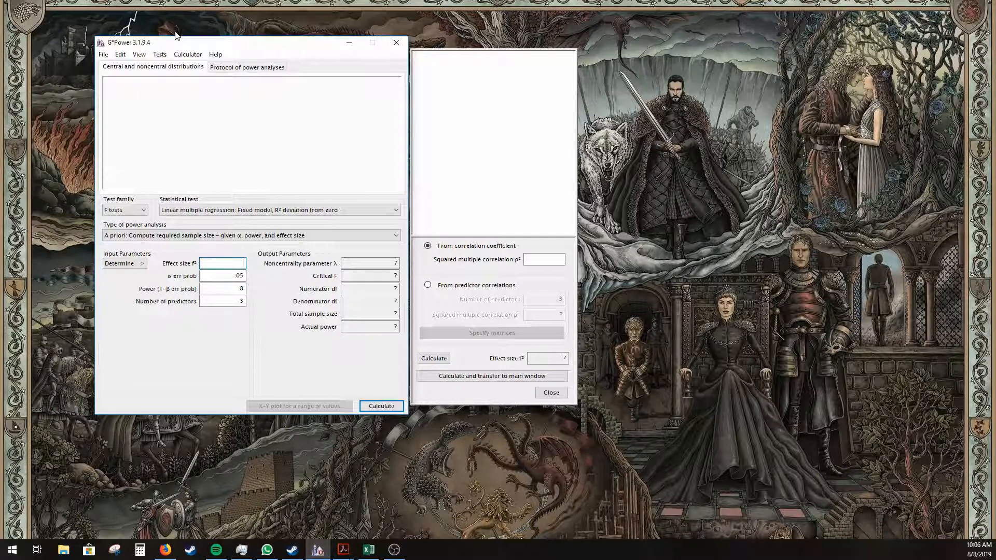
drag(176, 34, 163, 45)
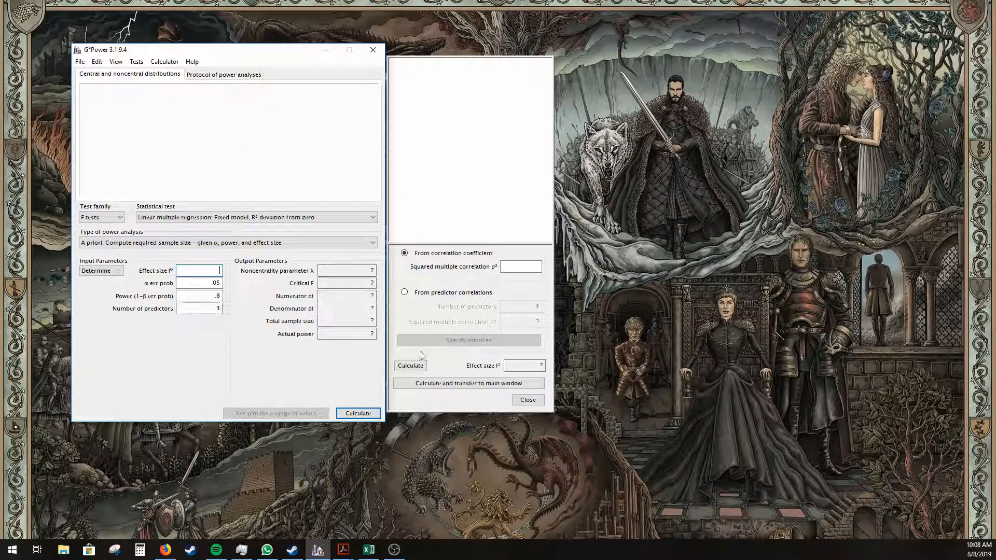
click(199, 270)
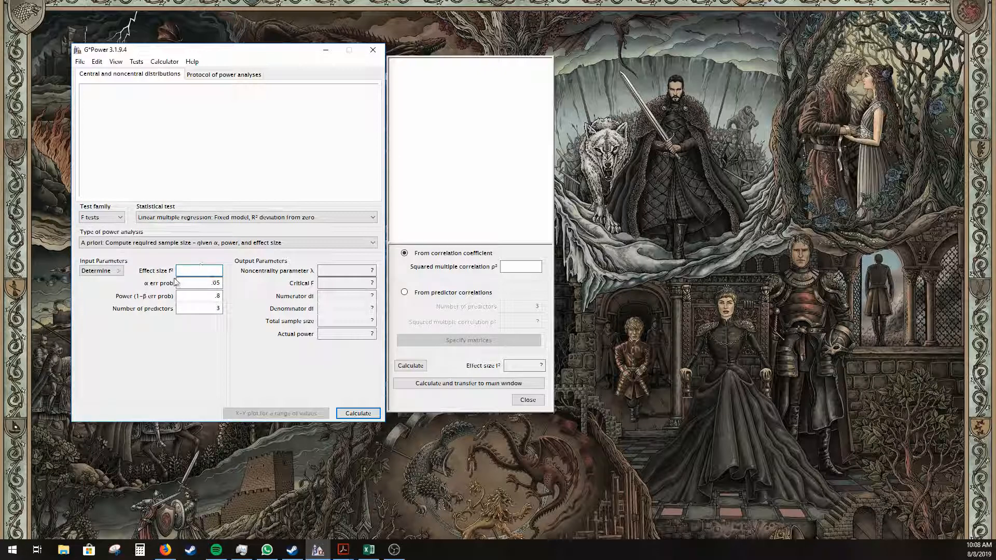
click(528, 399)
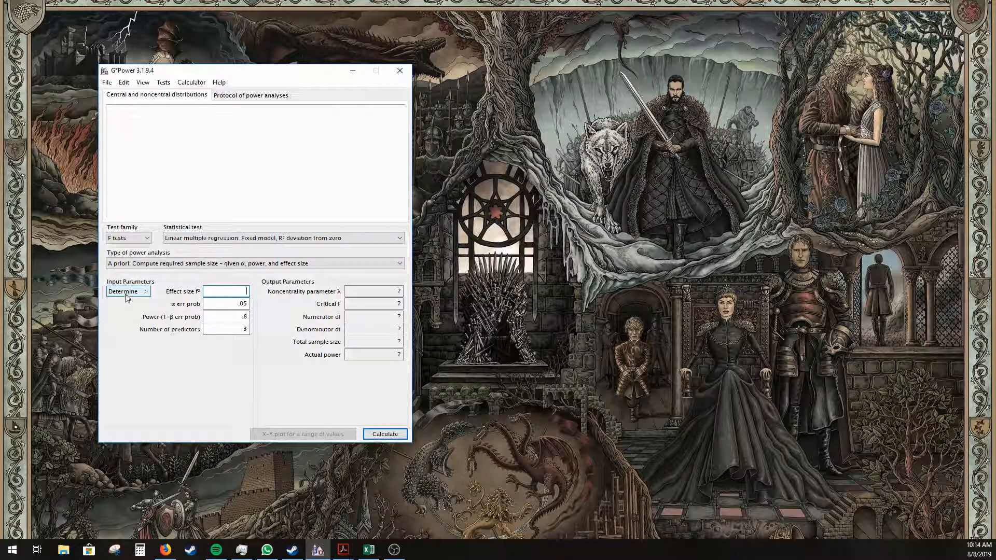
In the effect size calculator, choose 'From predictor correlations' and start specifying matrices
click(125, 290)
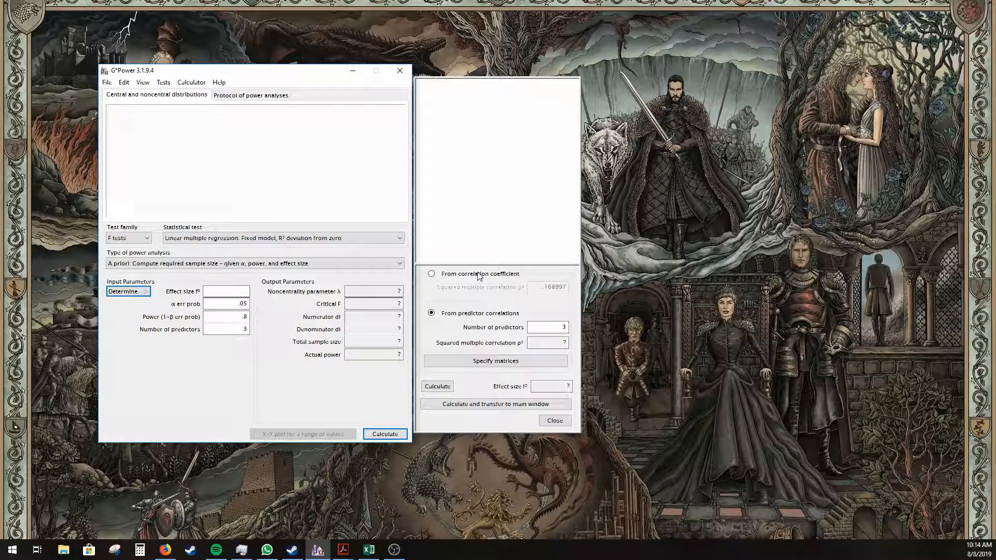
click(432, 274)
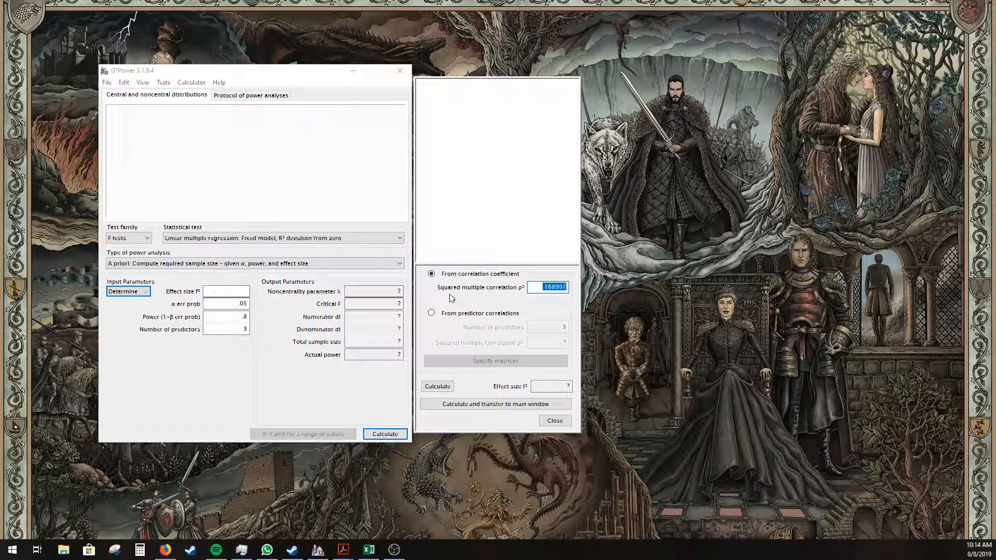
mouse_move(425, 308)
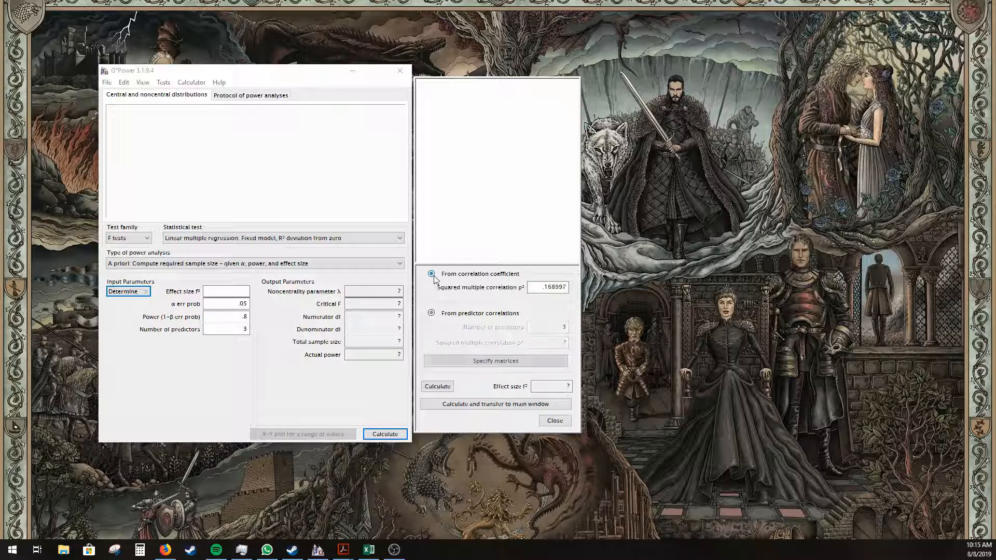
click(432, 312)
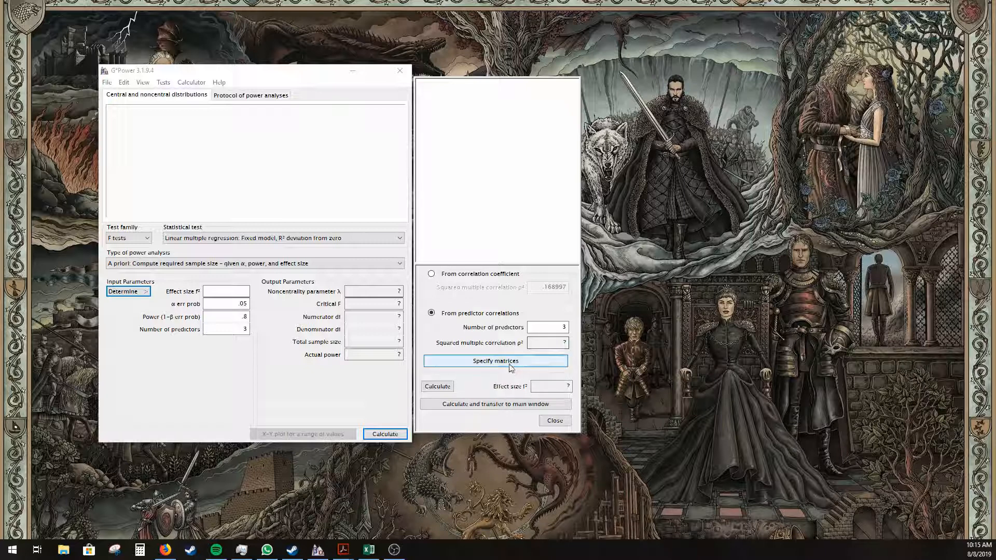
click(495, 362)
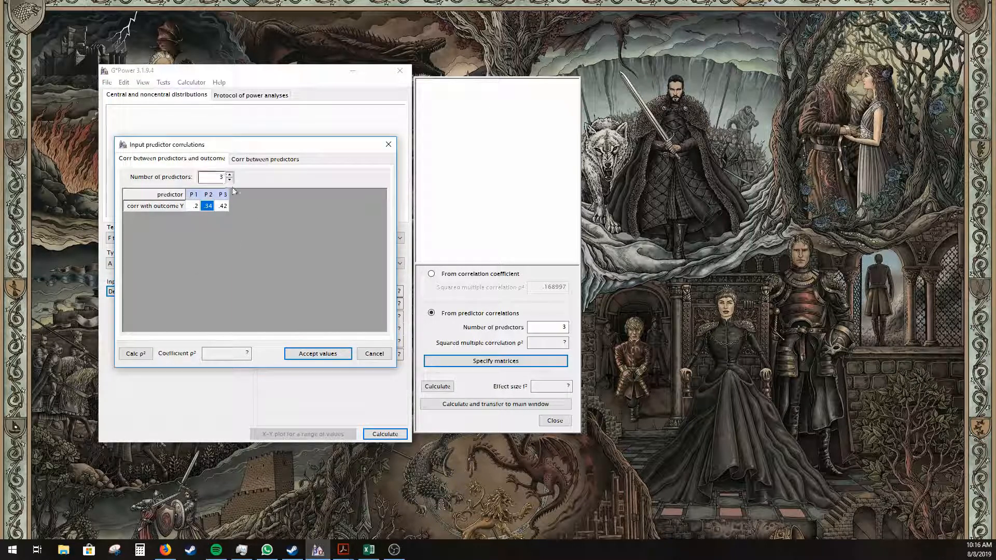
mouse_move(219, 227)
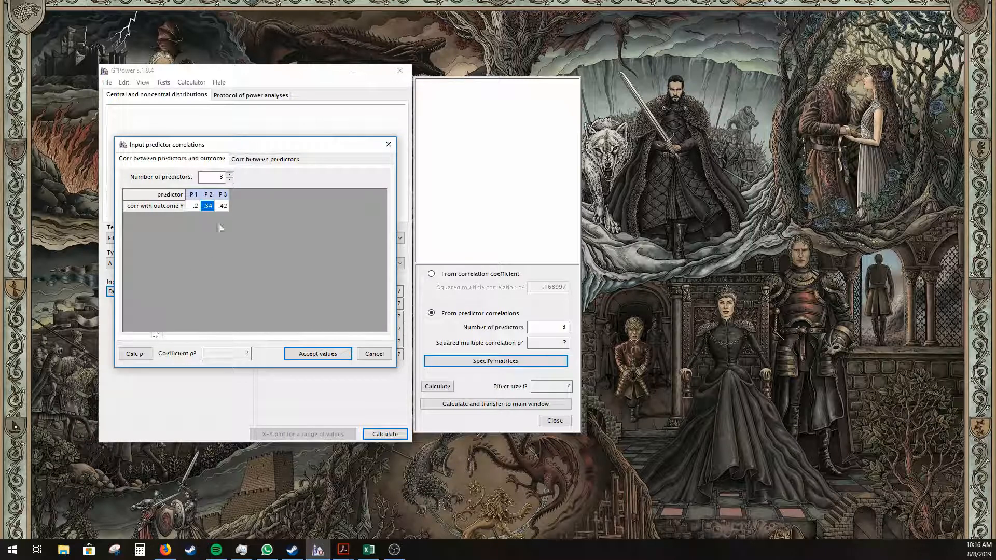
Compute ρ² (.332) and f² (about .497) from outcome correlations .2, .34 and .42
click(222, 206)
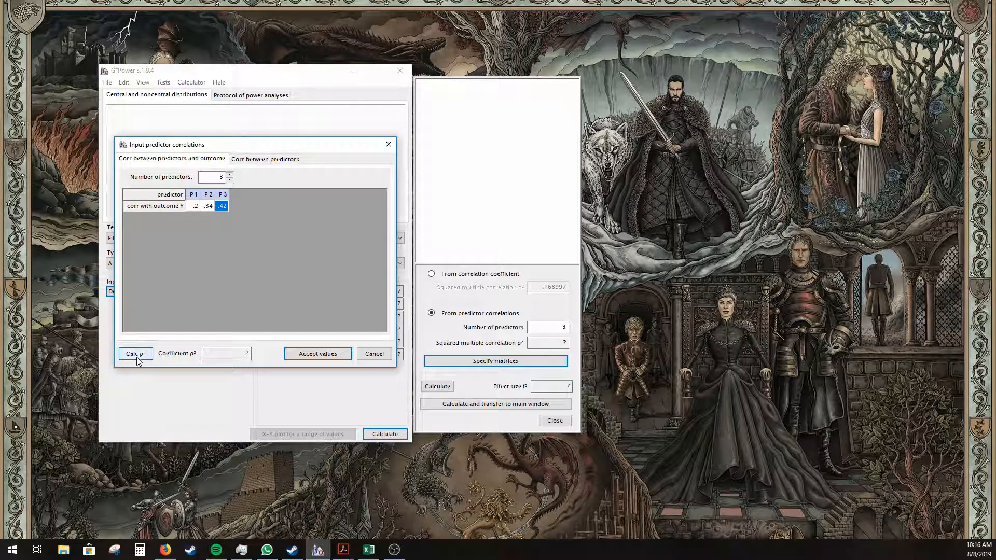
click(135, 353)
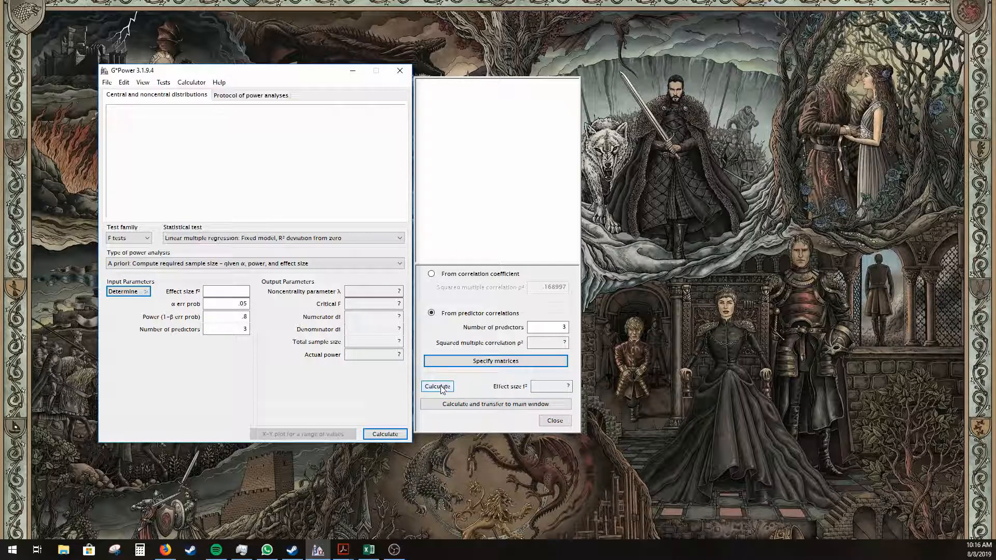
click(437, 386)
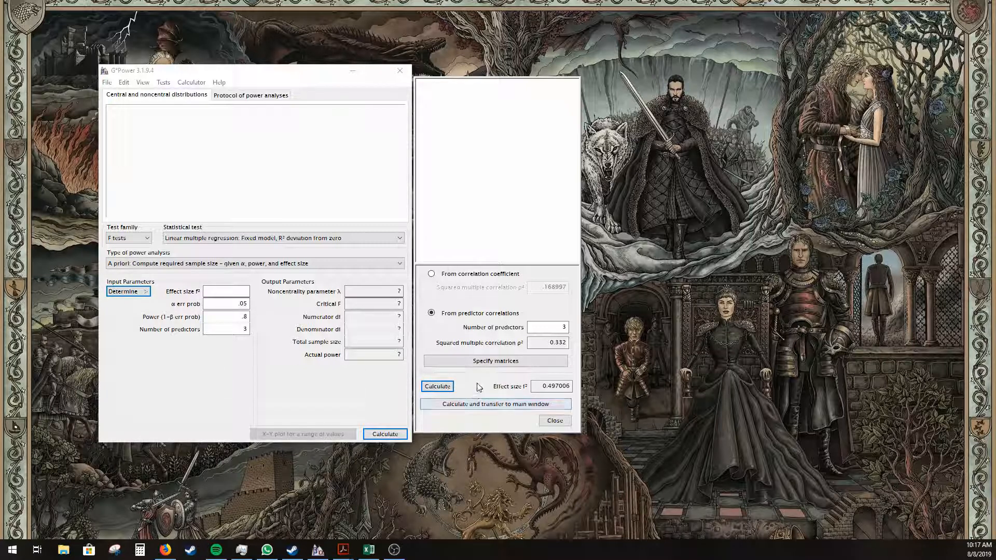
mouse_move(477, 374)
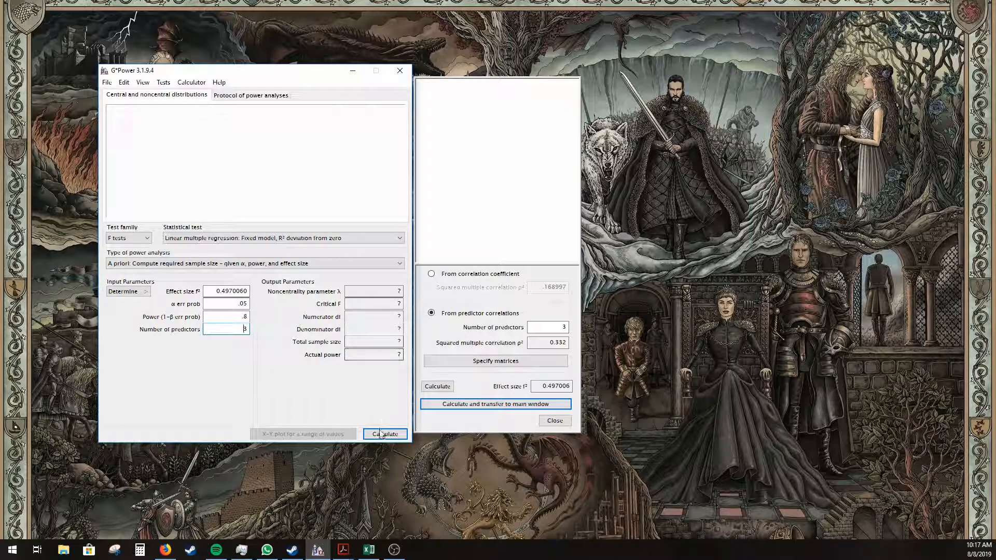
Calculate required sample size at power .8 (27) and at power .95 (39)
click(384, 434)
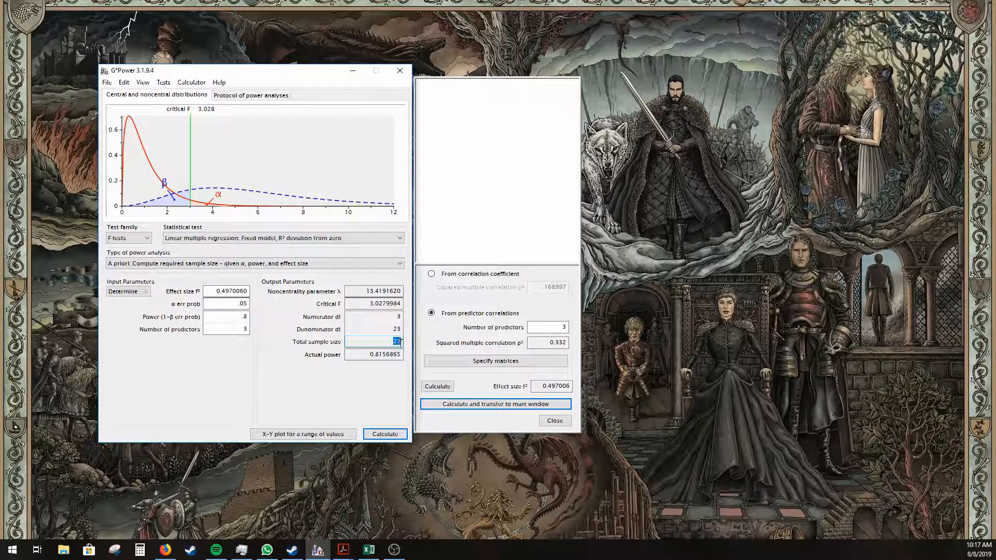
mouse_move(308, 378)
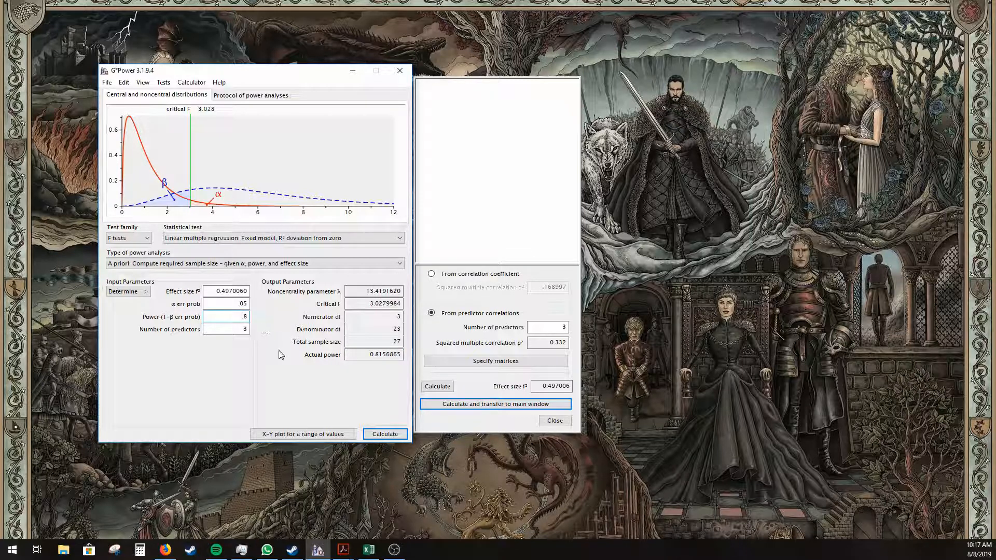
mouse_move(194, 353)
text(.95)
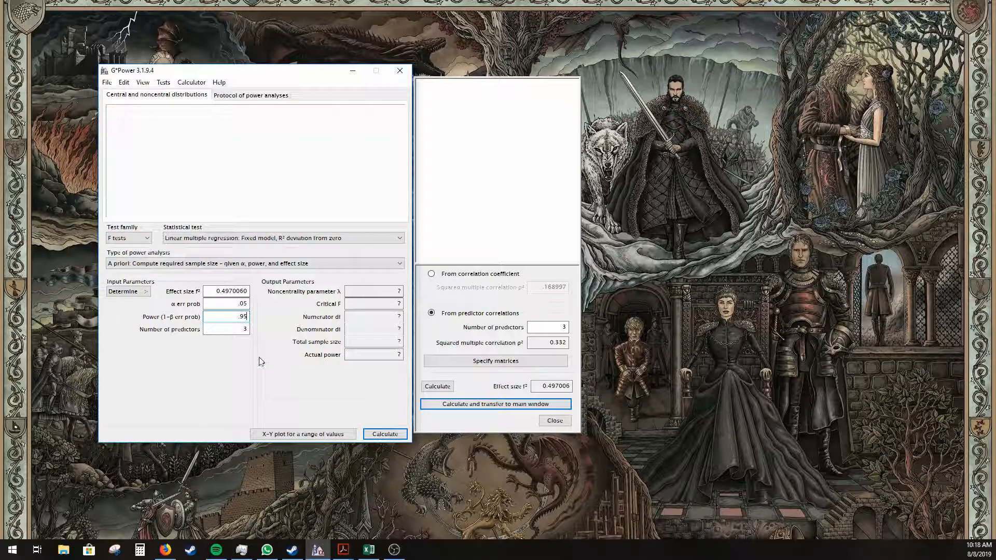
mouse_move(247, 360)
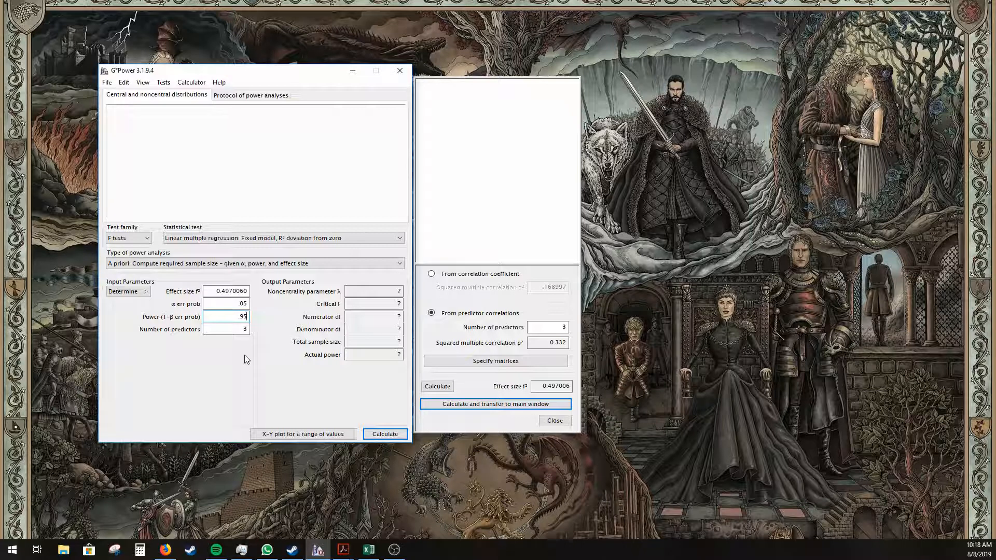
click(384, 434)
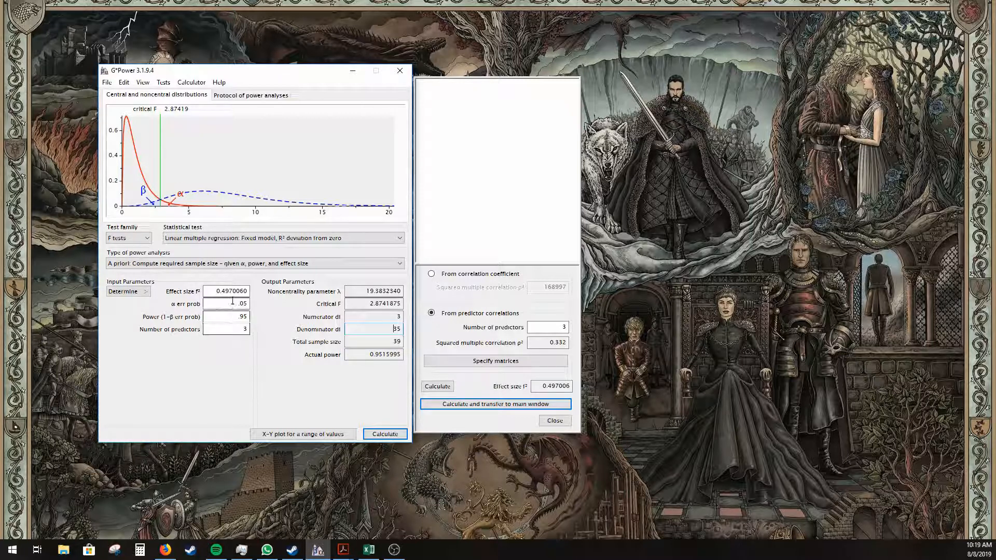
Replace f² with 0.02 and calculate the required sample size of 863
triple_click(227, 290)
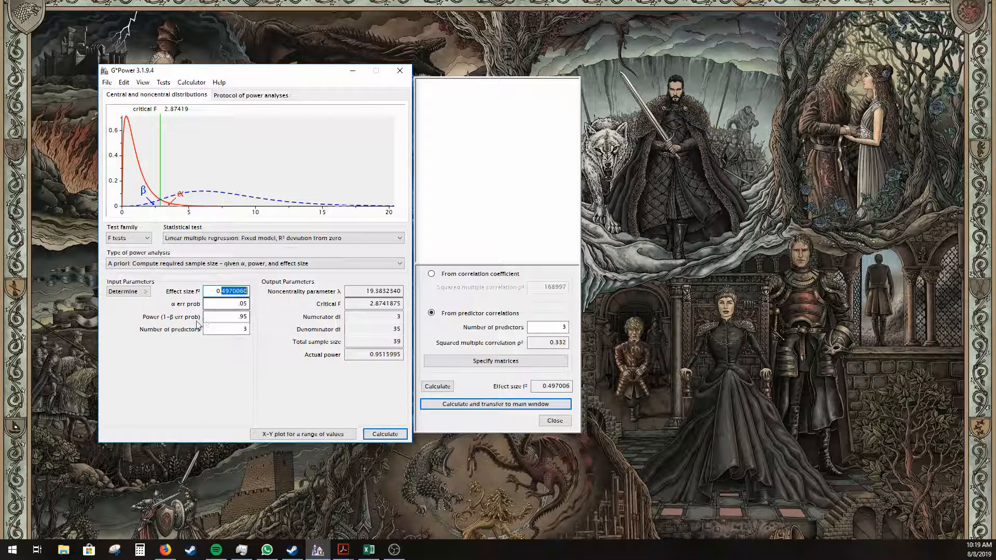
mouse_move(147, 317)
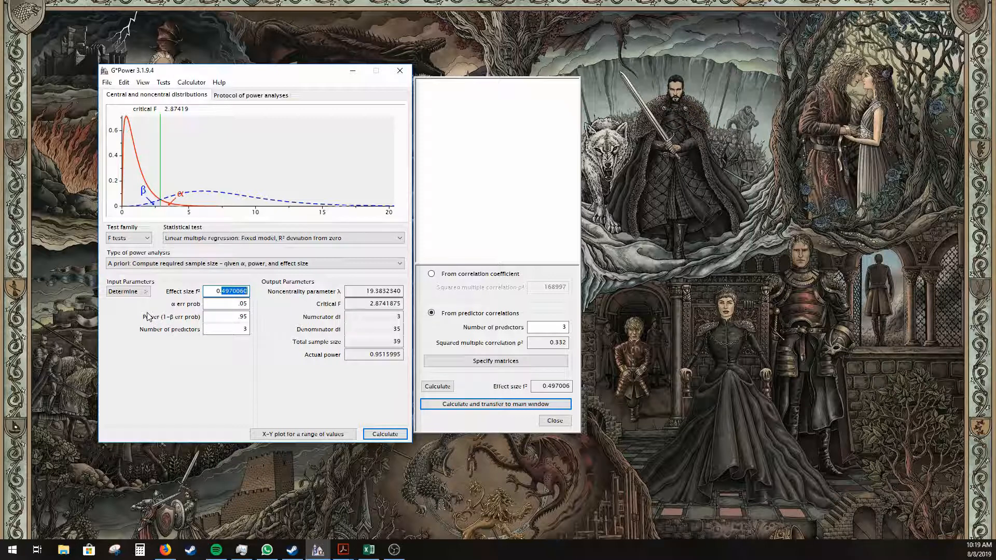
mouse_move(140, 319)
text(0.02)
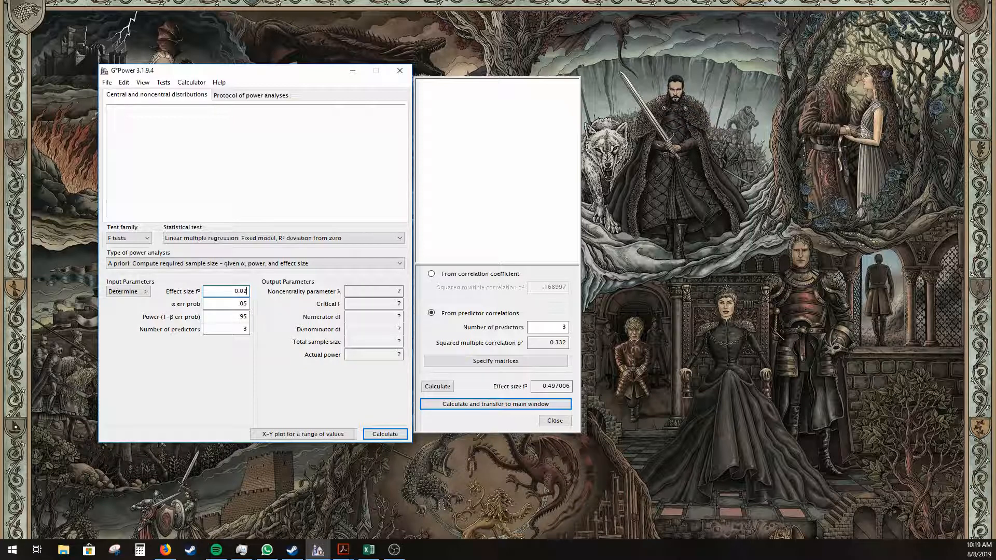
mouse_move(392, 412)
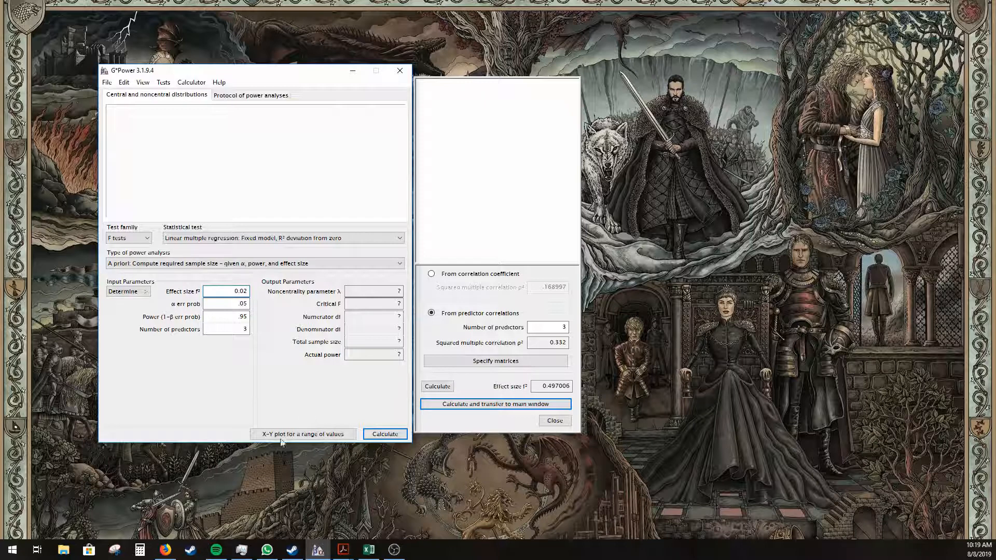
click(384, 433)
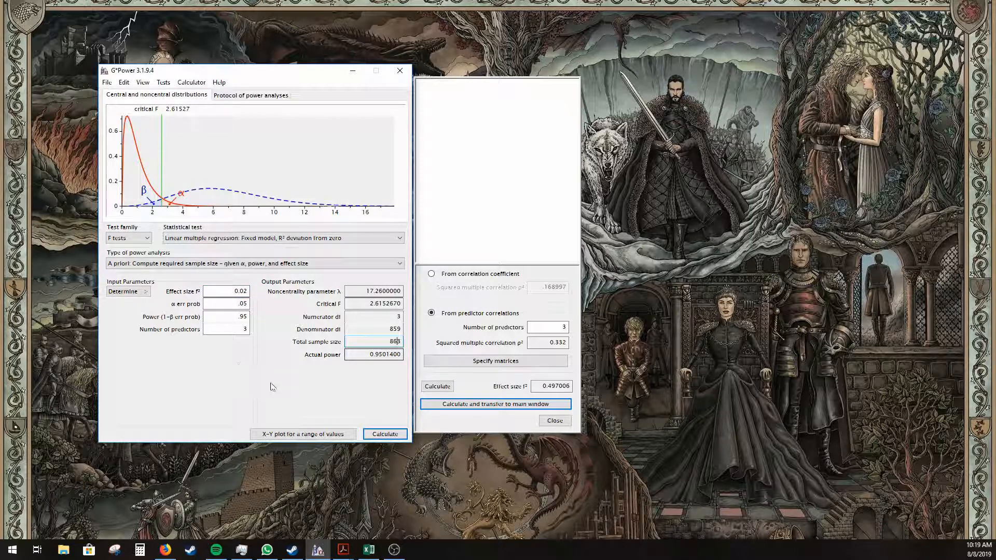
mouse_move(263, 299)
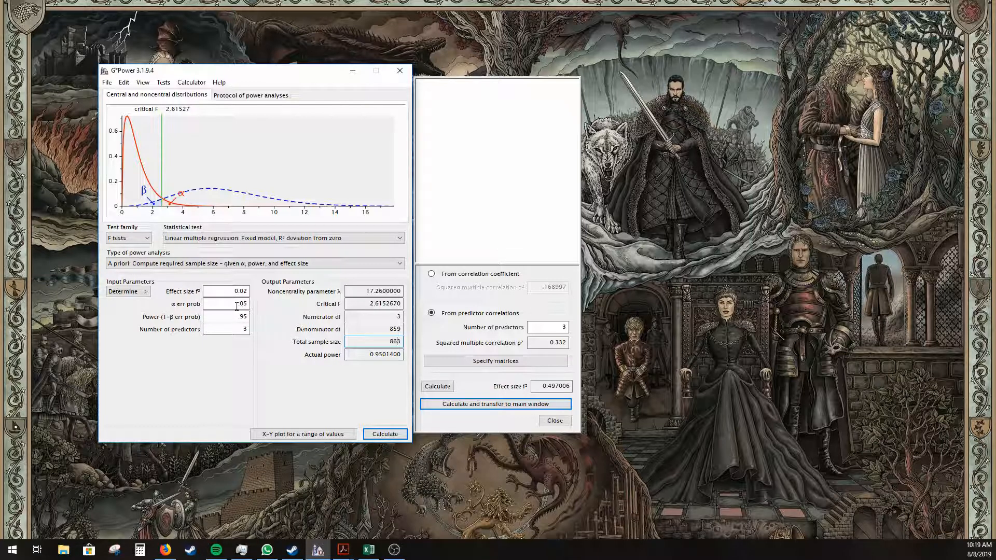
mouse_move(266, 325)
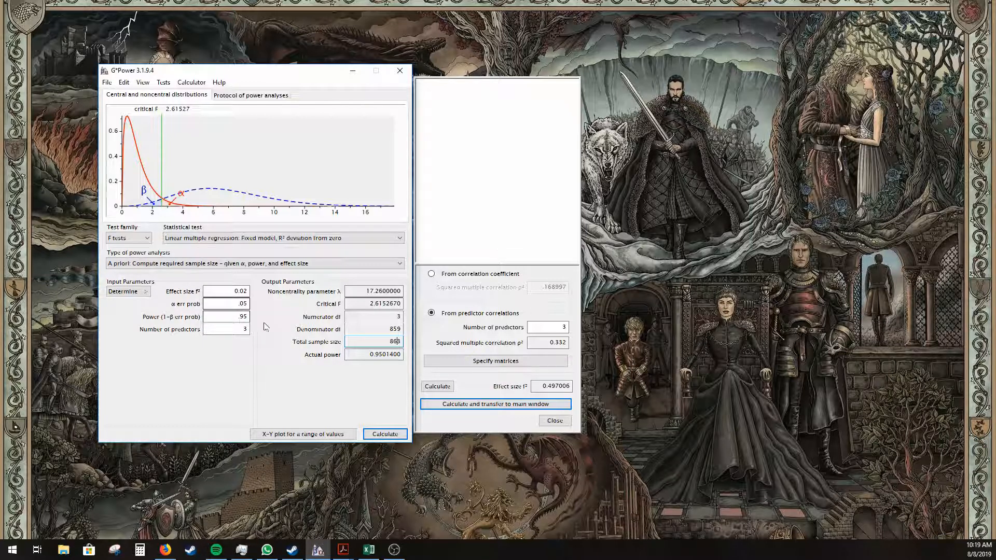
mouse_move(347, 378)
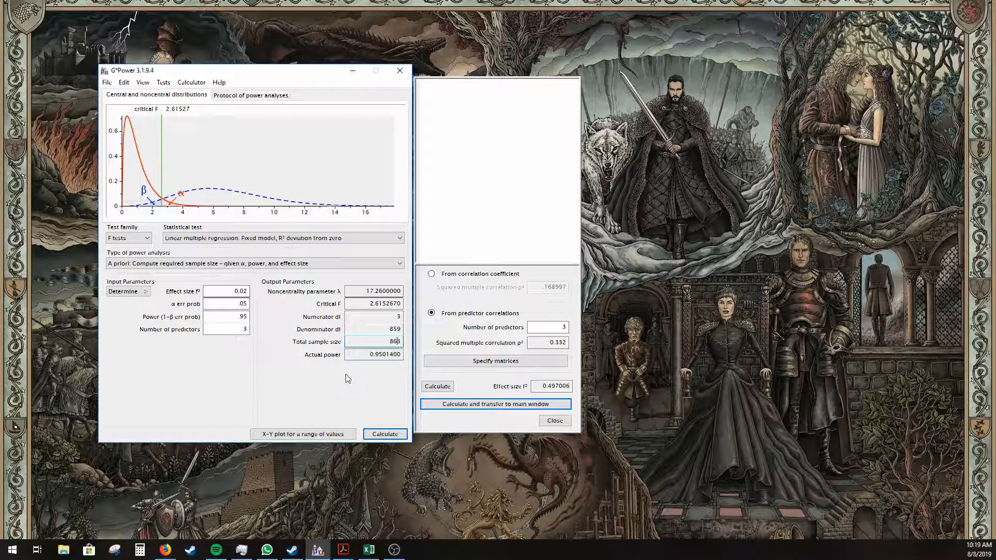
click(384, 434)
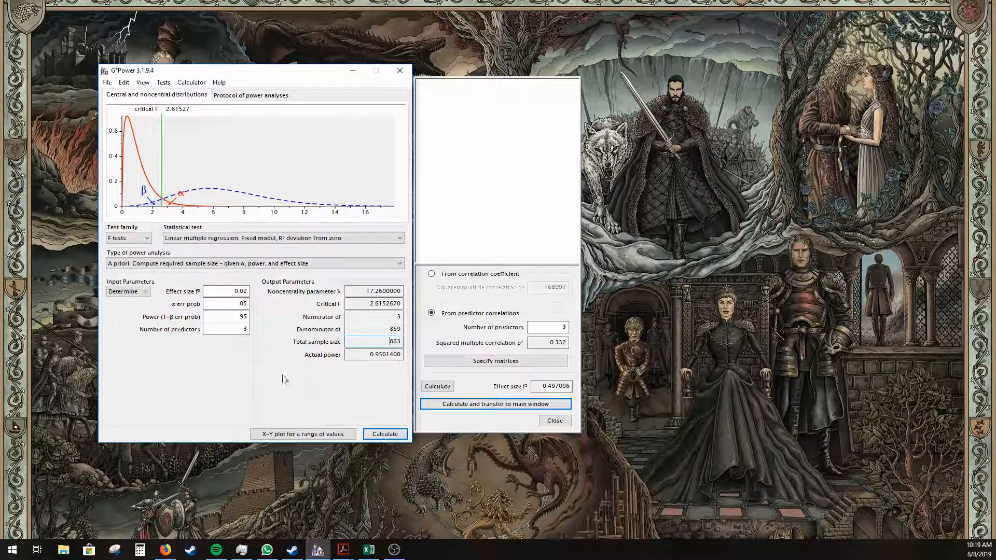
mouse_move(214, 387)
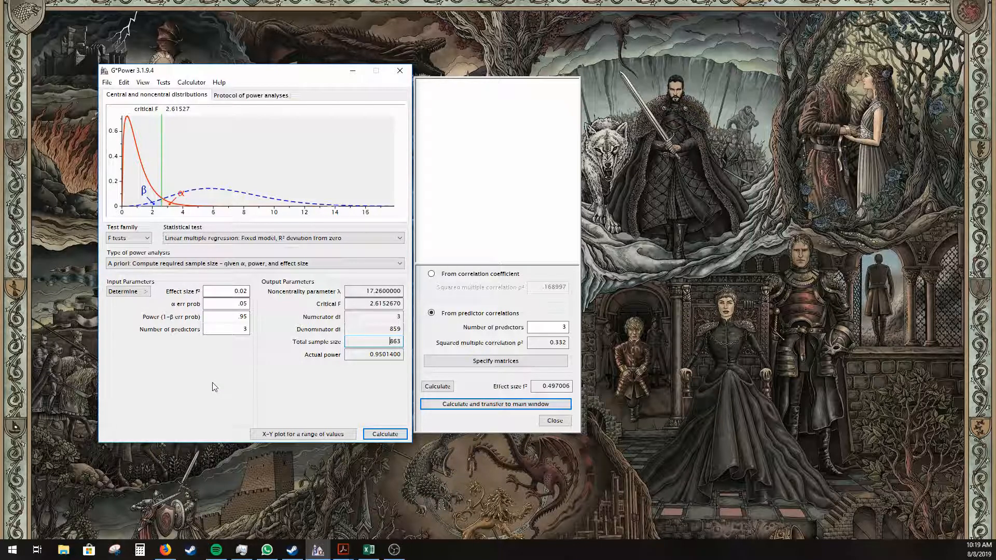
Switch to 'Post hoc: Compute achieved power' and check the alpha field
click(253, 263)
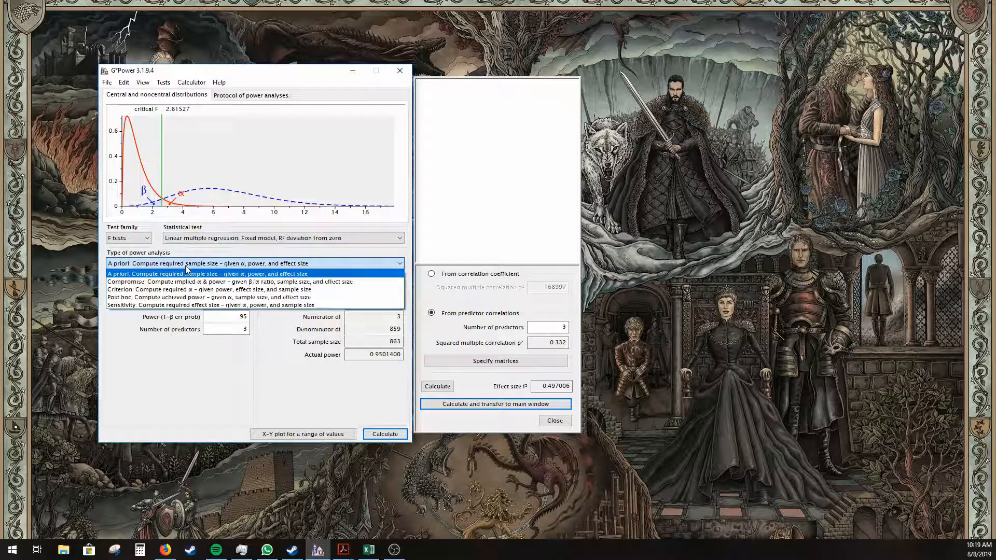
mouse_move(177, 298)
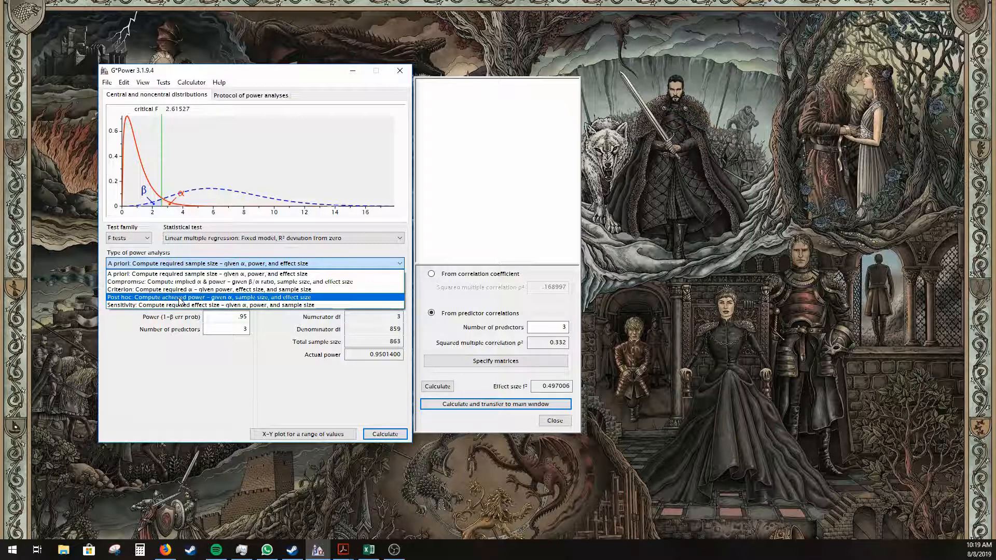
click(210, 297)
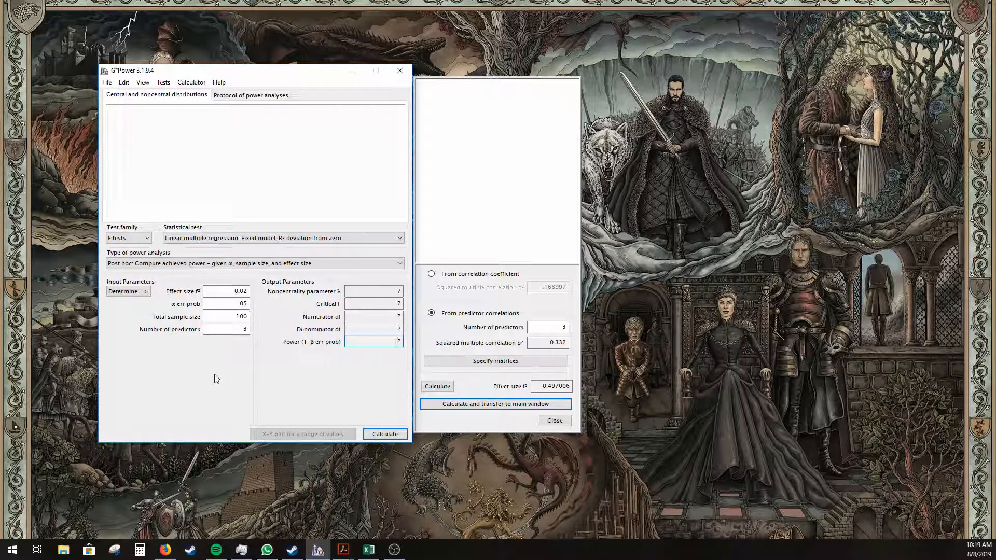
mouse_move(257, 275)
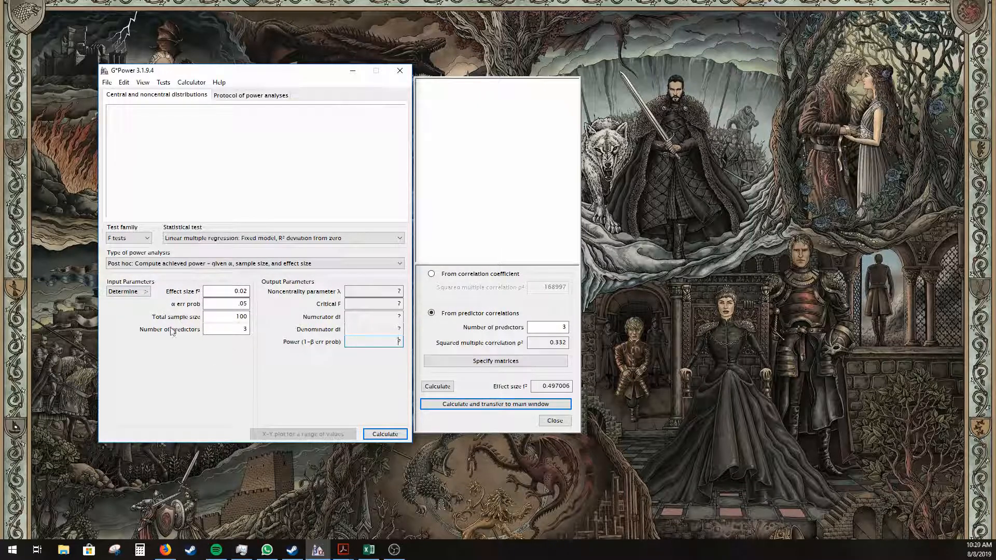
mouse_move(191, 350)
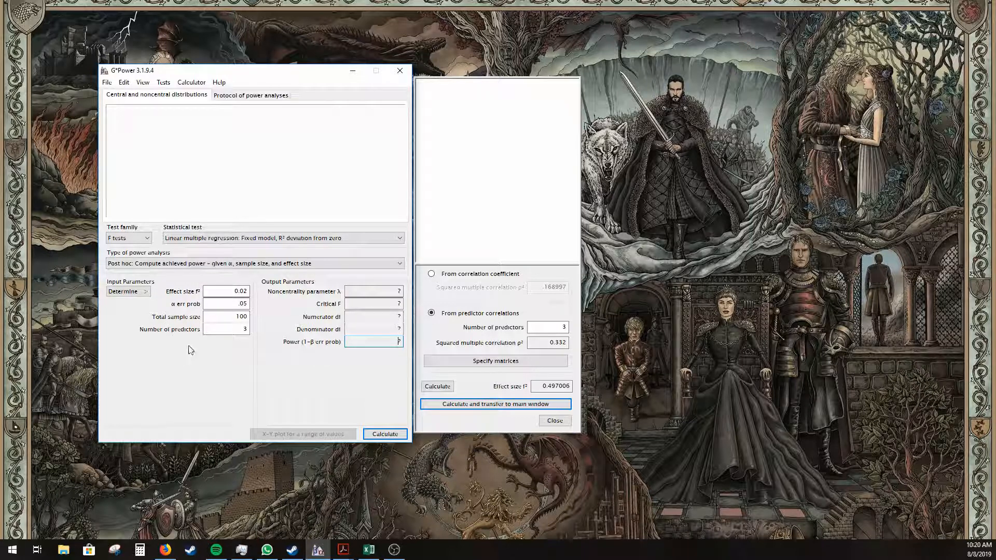
click(225, 304)
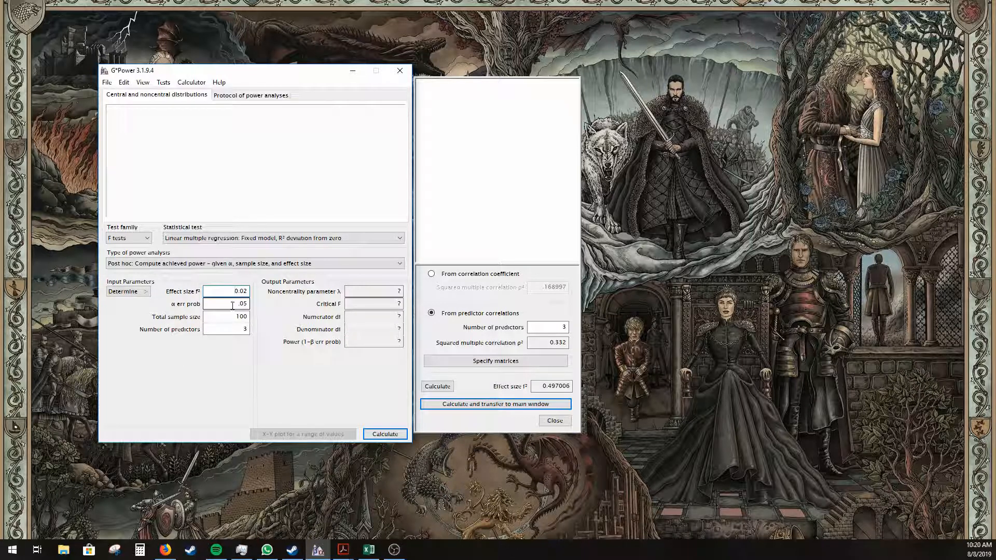
mouse_move(226, 290)
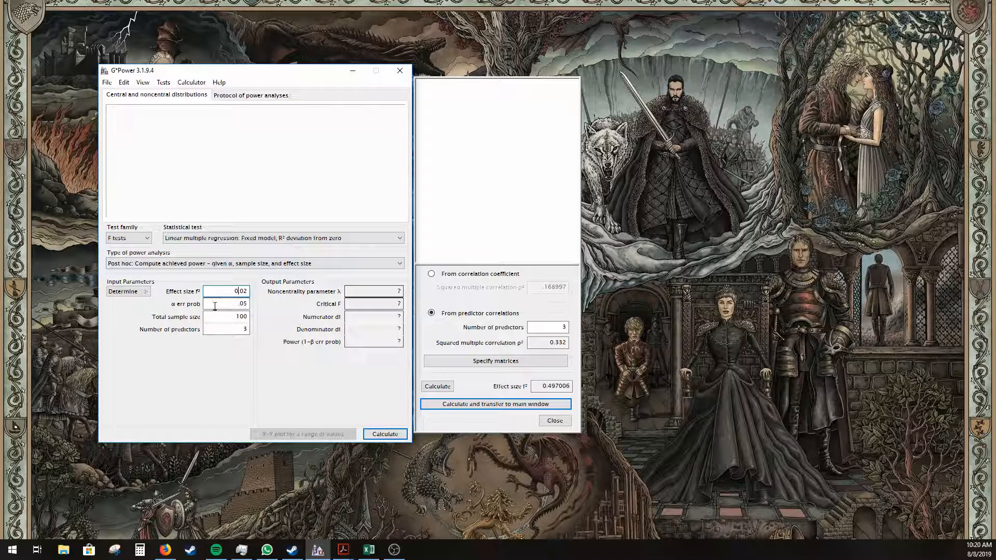
mouse_move(226, 290)
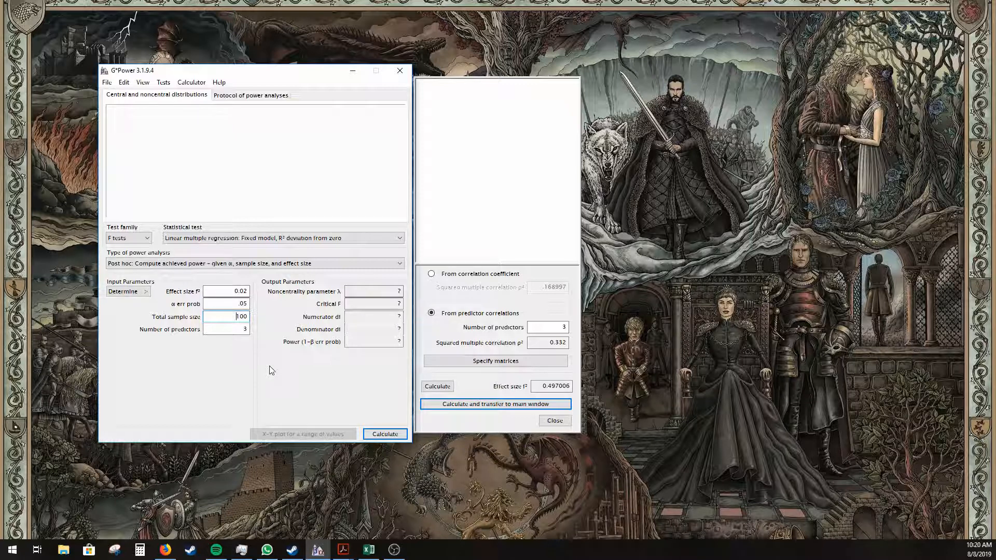
Calculate achieved power for N = 100 and f² = 0.02, giving 0.1858972
click(384, 434)
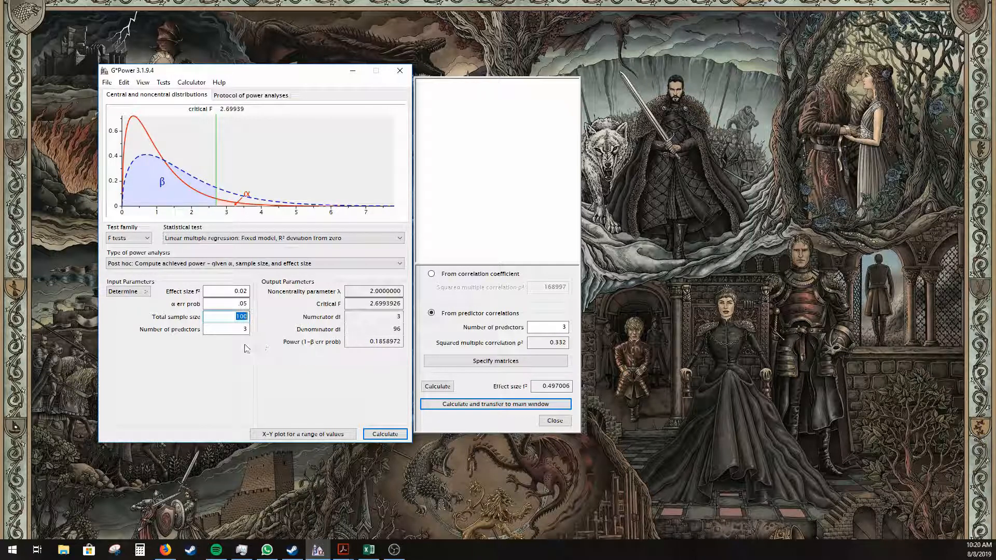
mouse_move(225, 290)
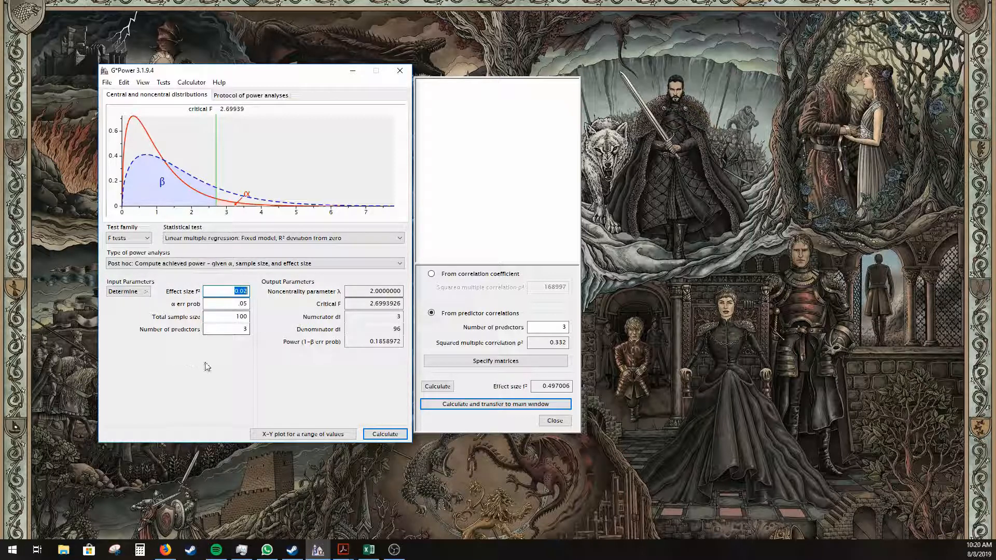
mouse_move(286, 352)
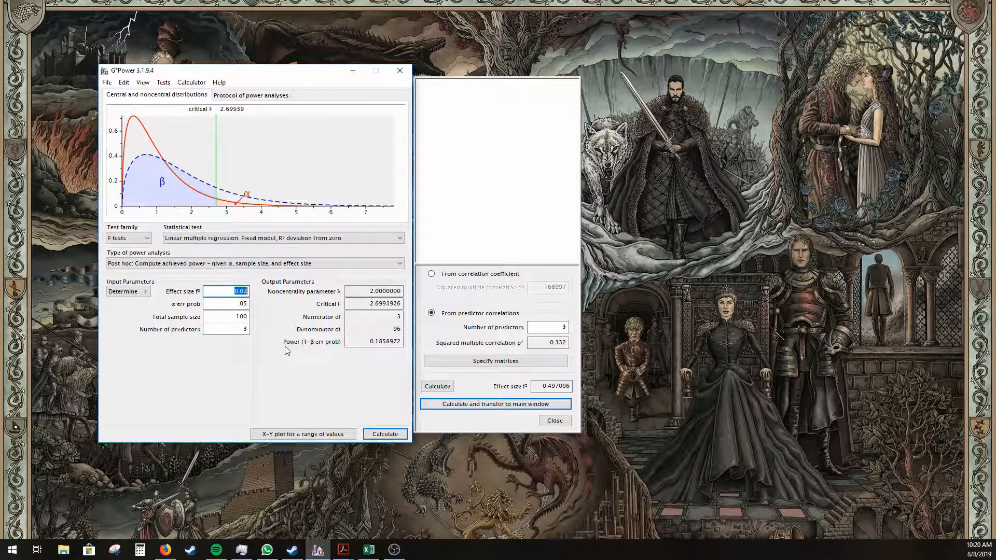
mouse_move(263, 350)
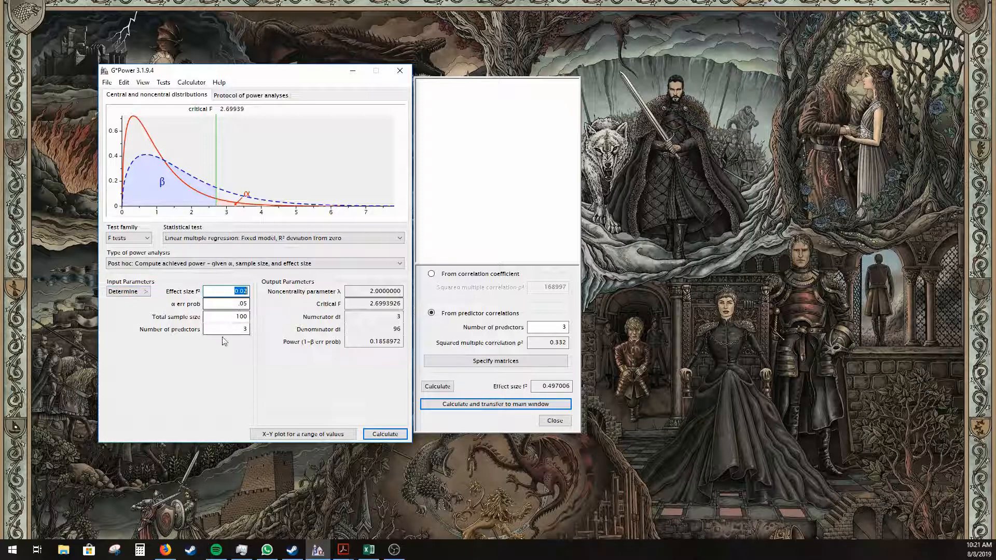
mouse_move(242, 342)
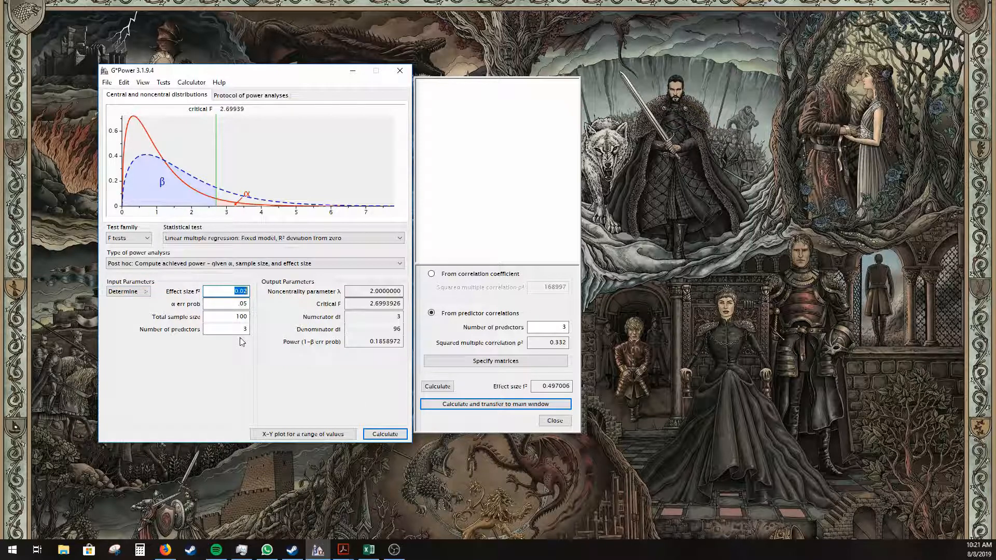
mouse_move(165, 349)
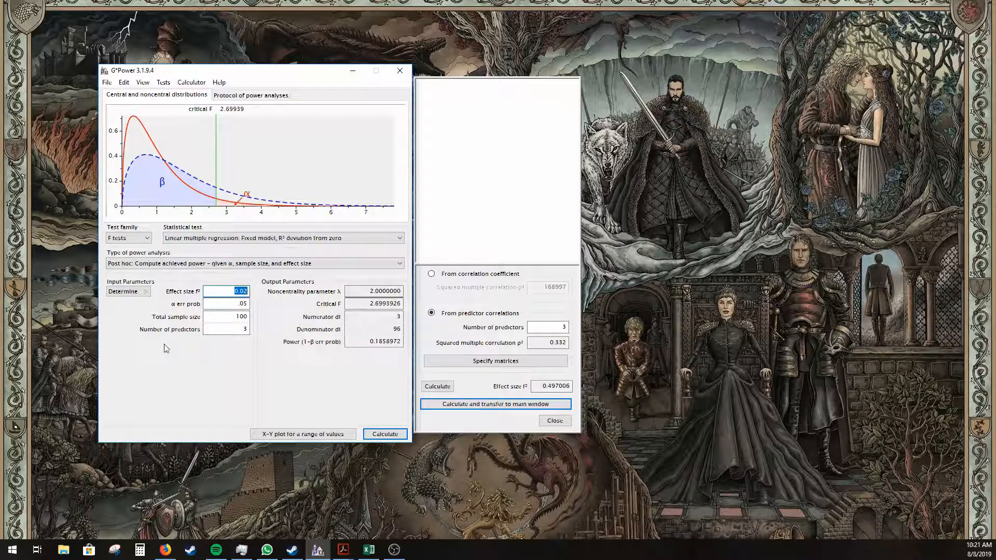
mouse_move(185, 363)
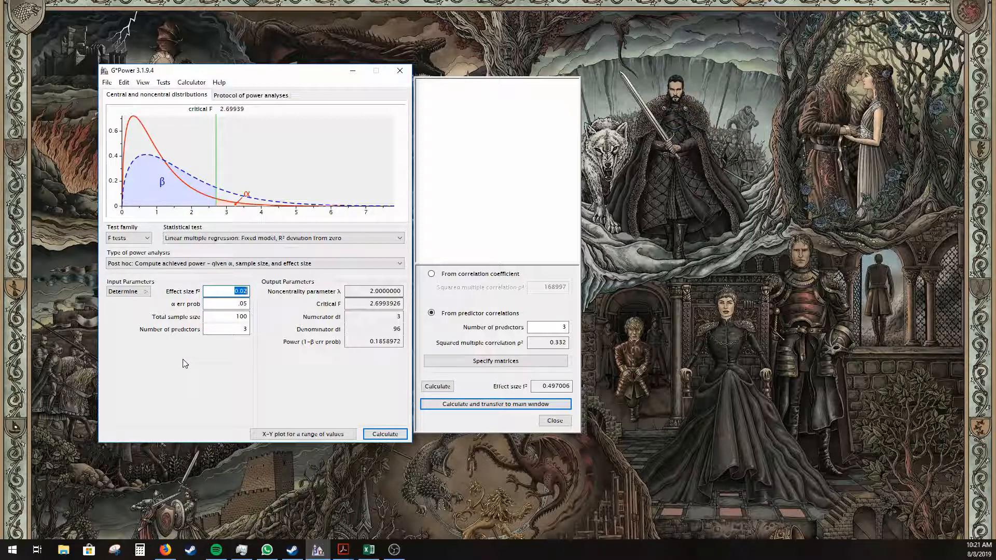
mouse_move(183, 350)
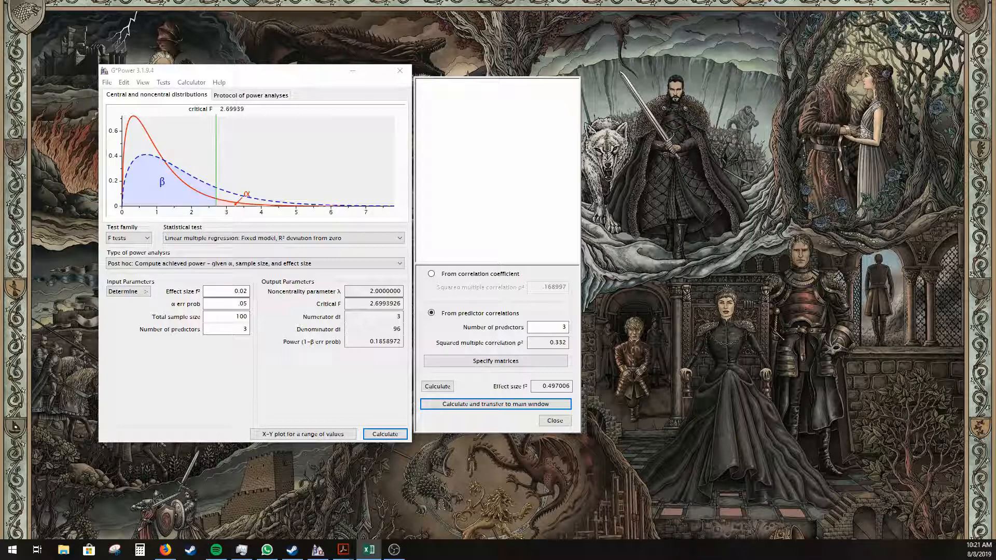
Close the effect size calculator side panel
click(553, 420)
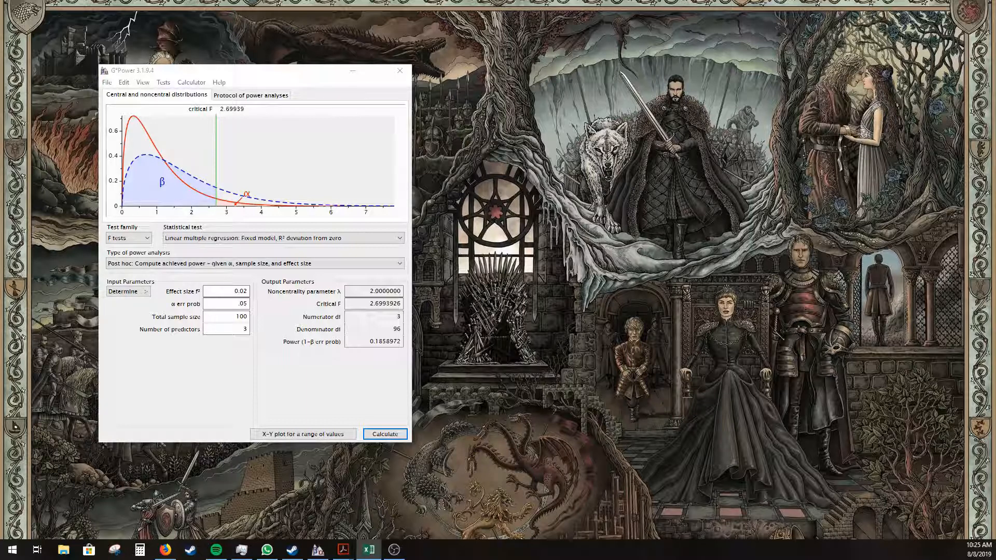
mouse_move(226, 290)
text(0.33)
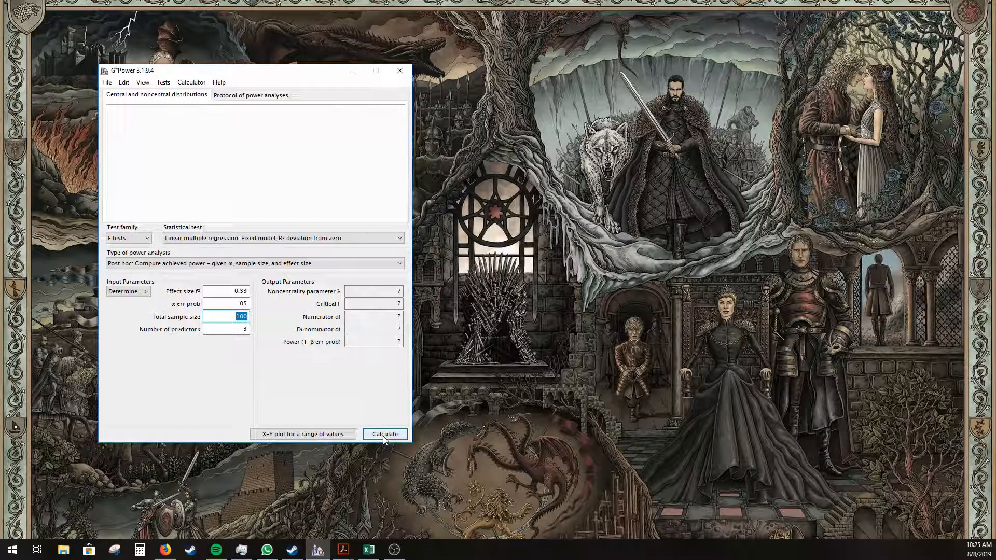
Calculate post hoc power for f² = 0.33 with N = 100, giving 0.9989721
click(384, 434)
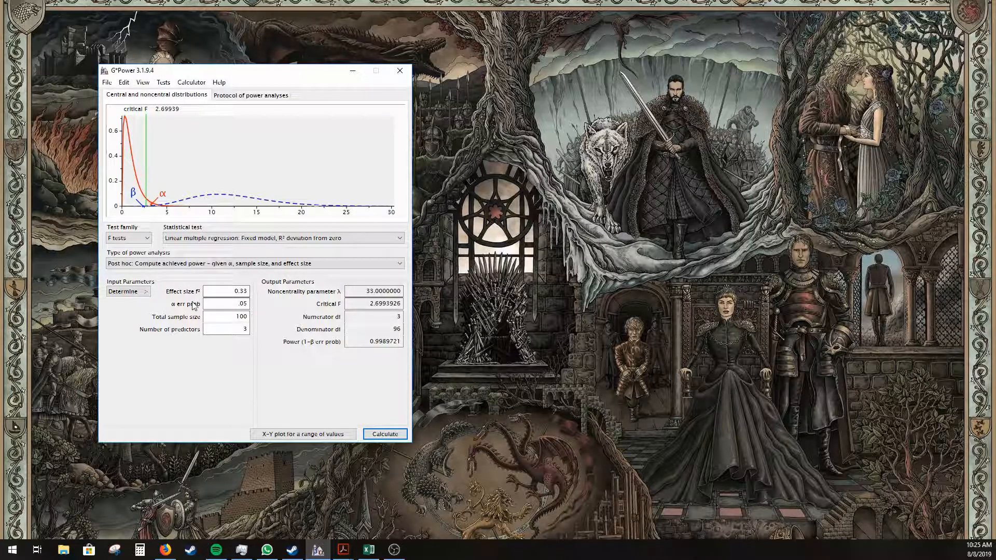
mouse_move(330, 370)
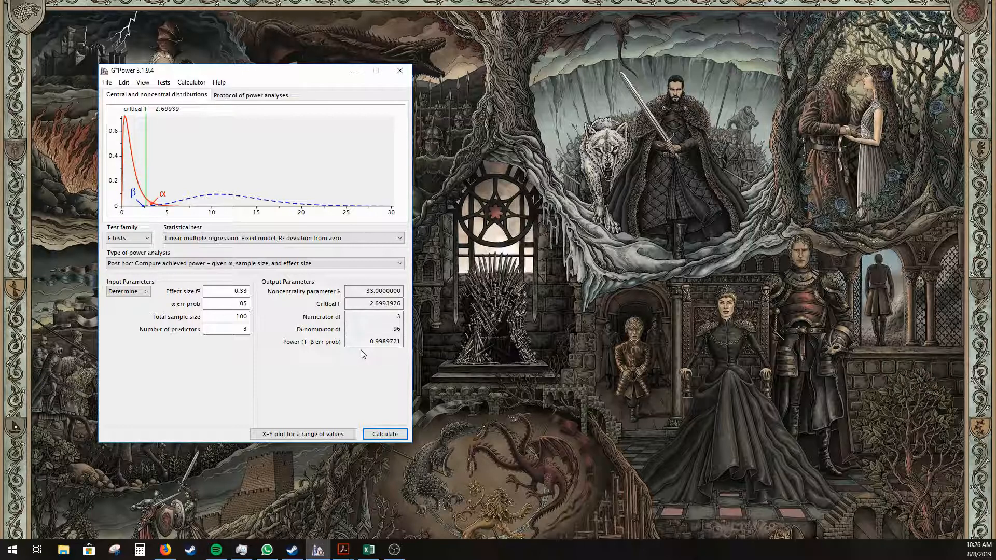
mouse_move(356, 358)
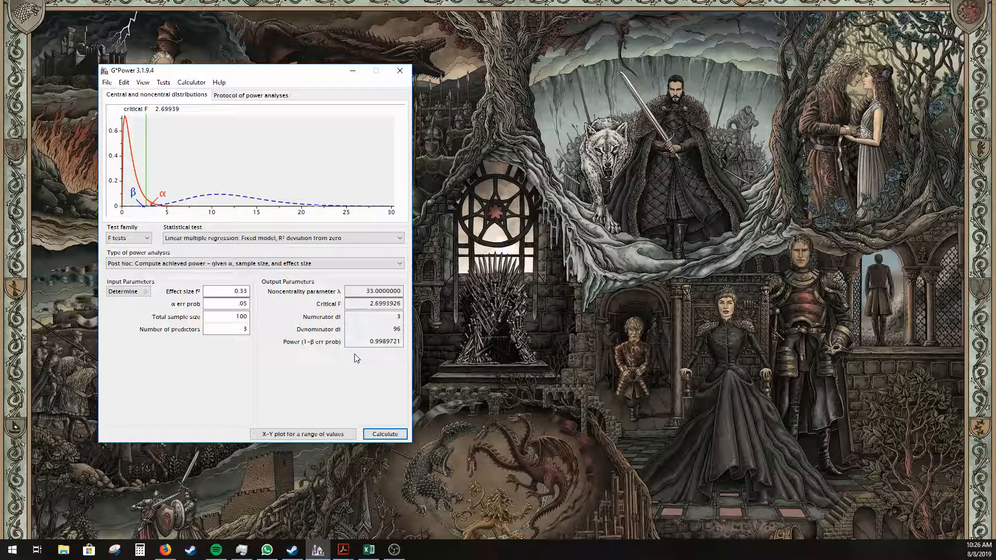
mouse_move(324, 376)
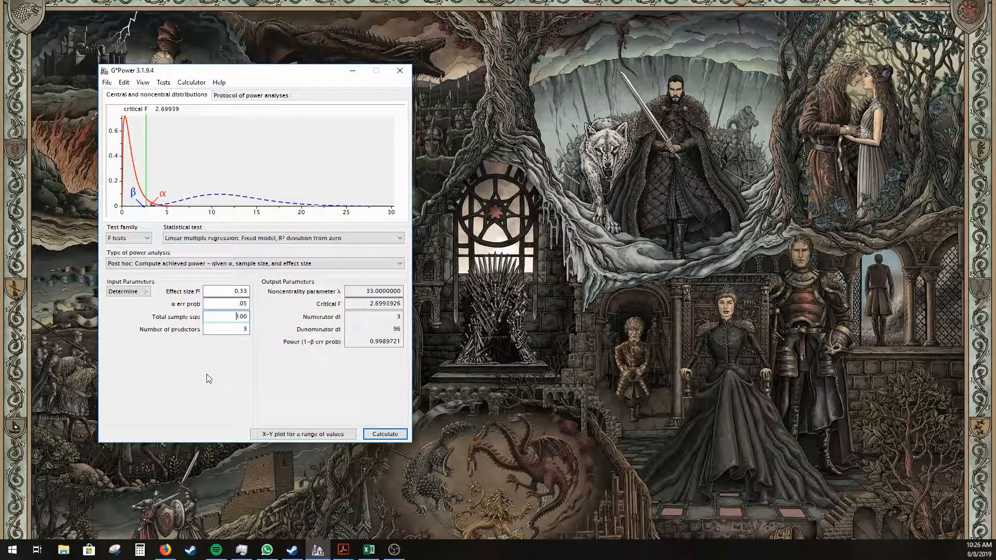
mouse_move(339, 252)
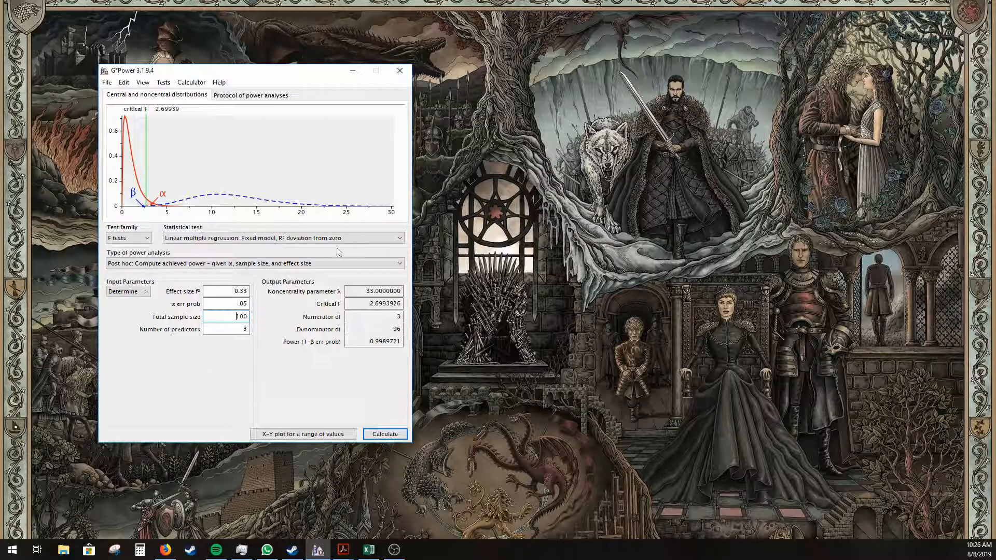
mouse_move(291, 373)
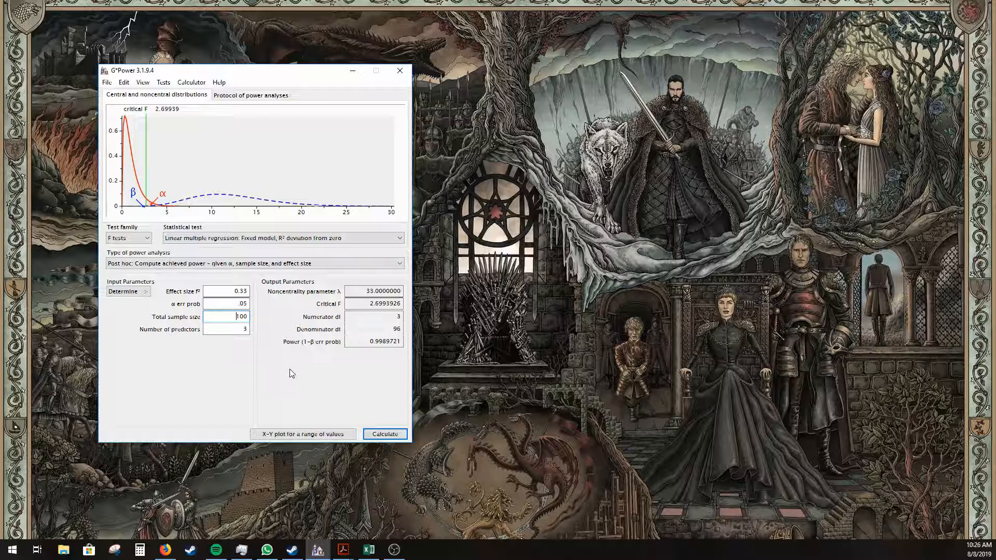